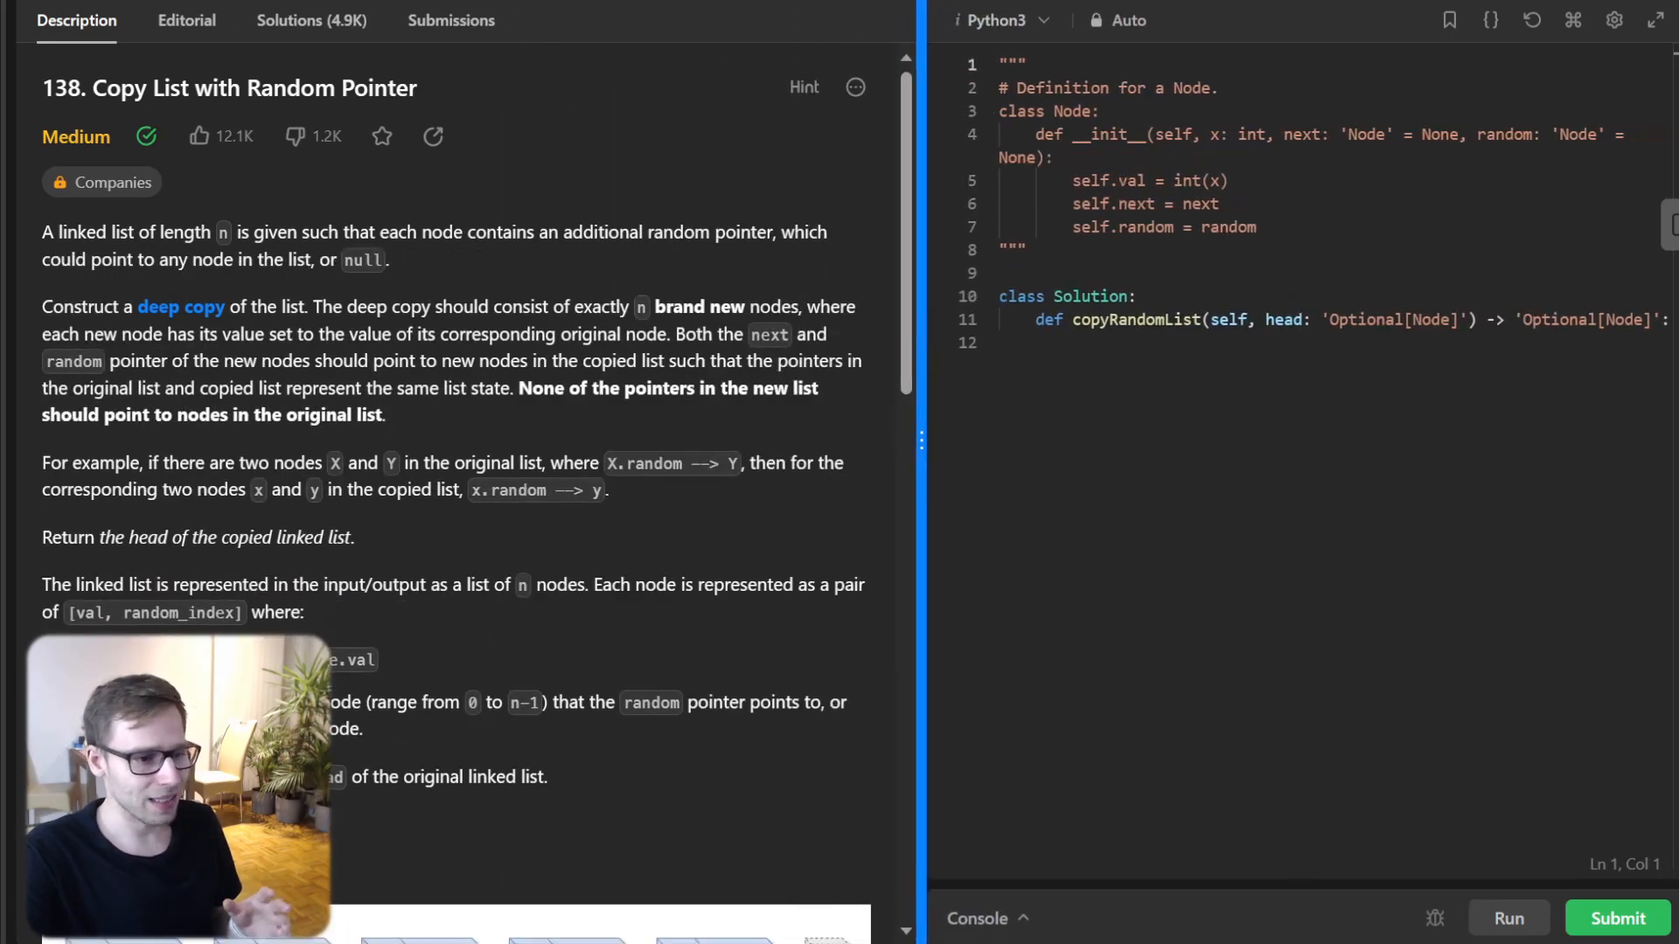
# - Scroll the Copy List with Random Pointer description down to Examples 1 to 3
pyautogui.scroll(-3)
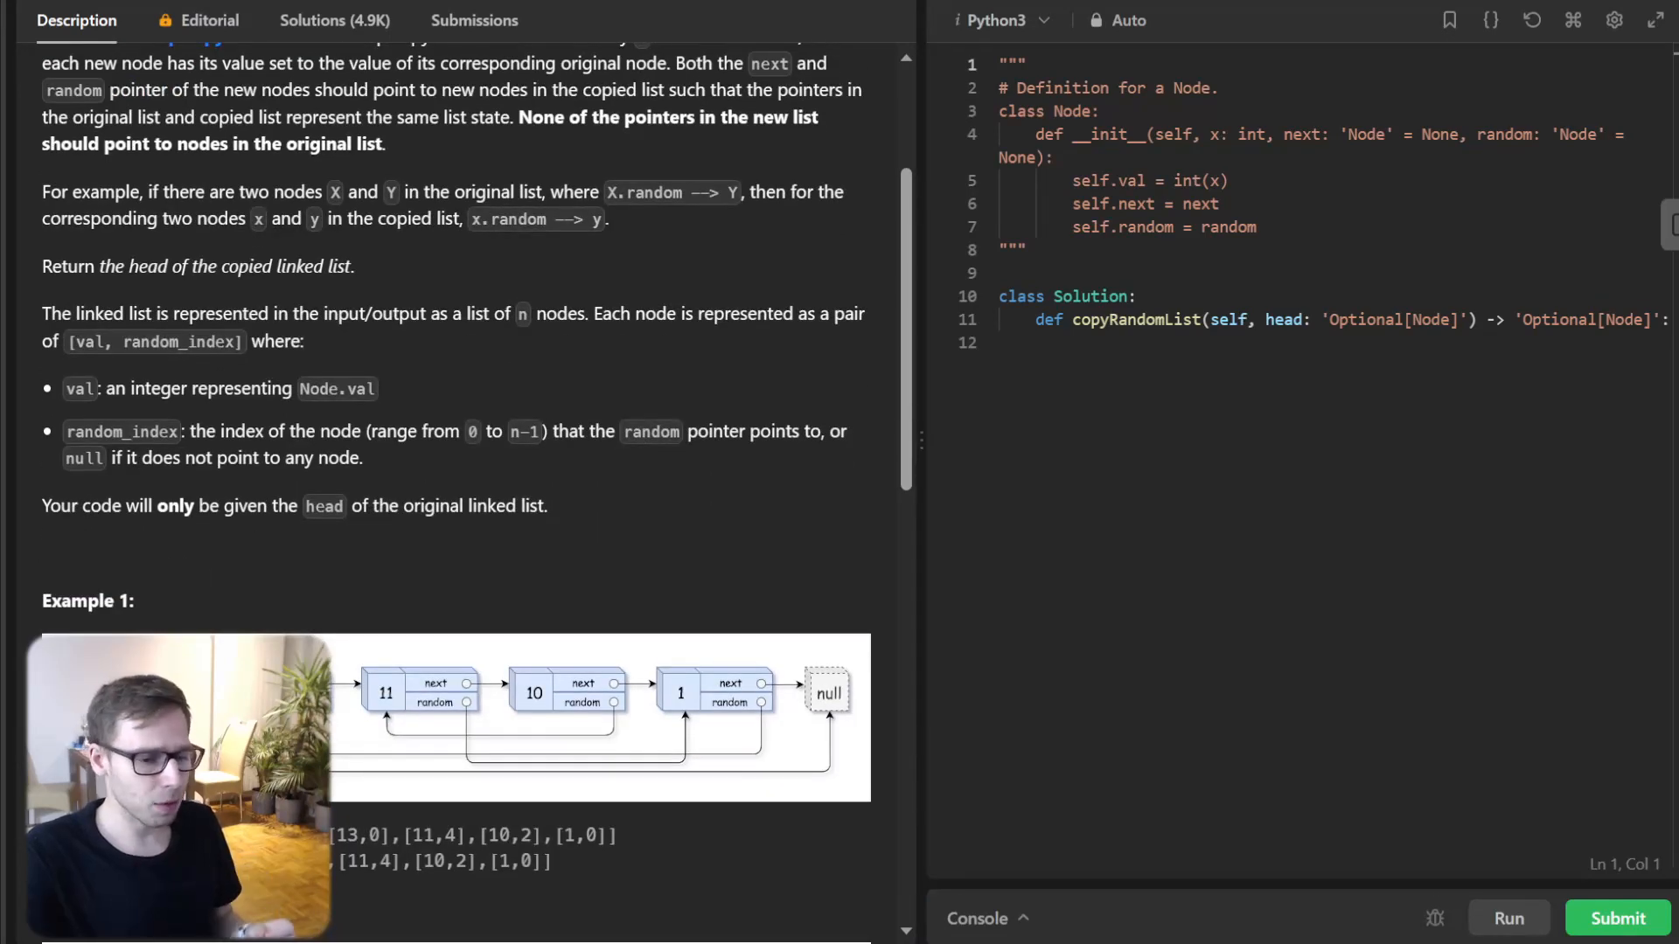
pyautogui.scroll(-3)
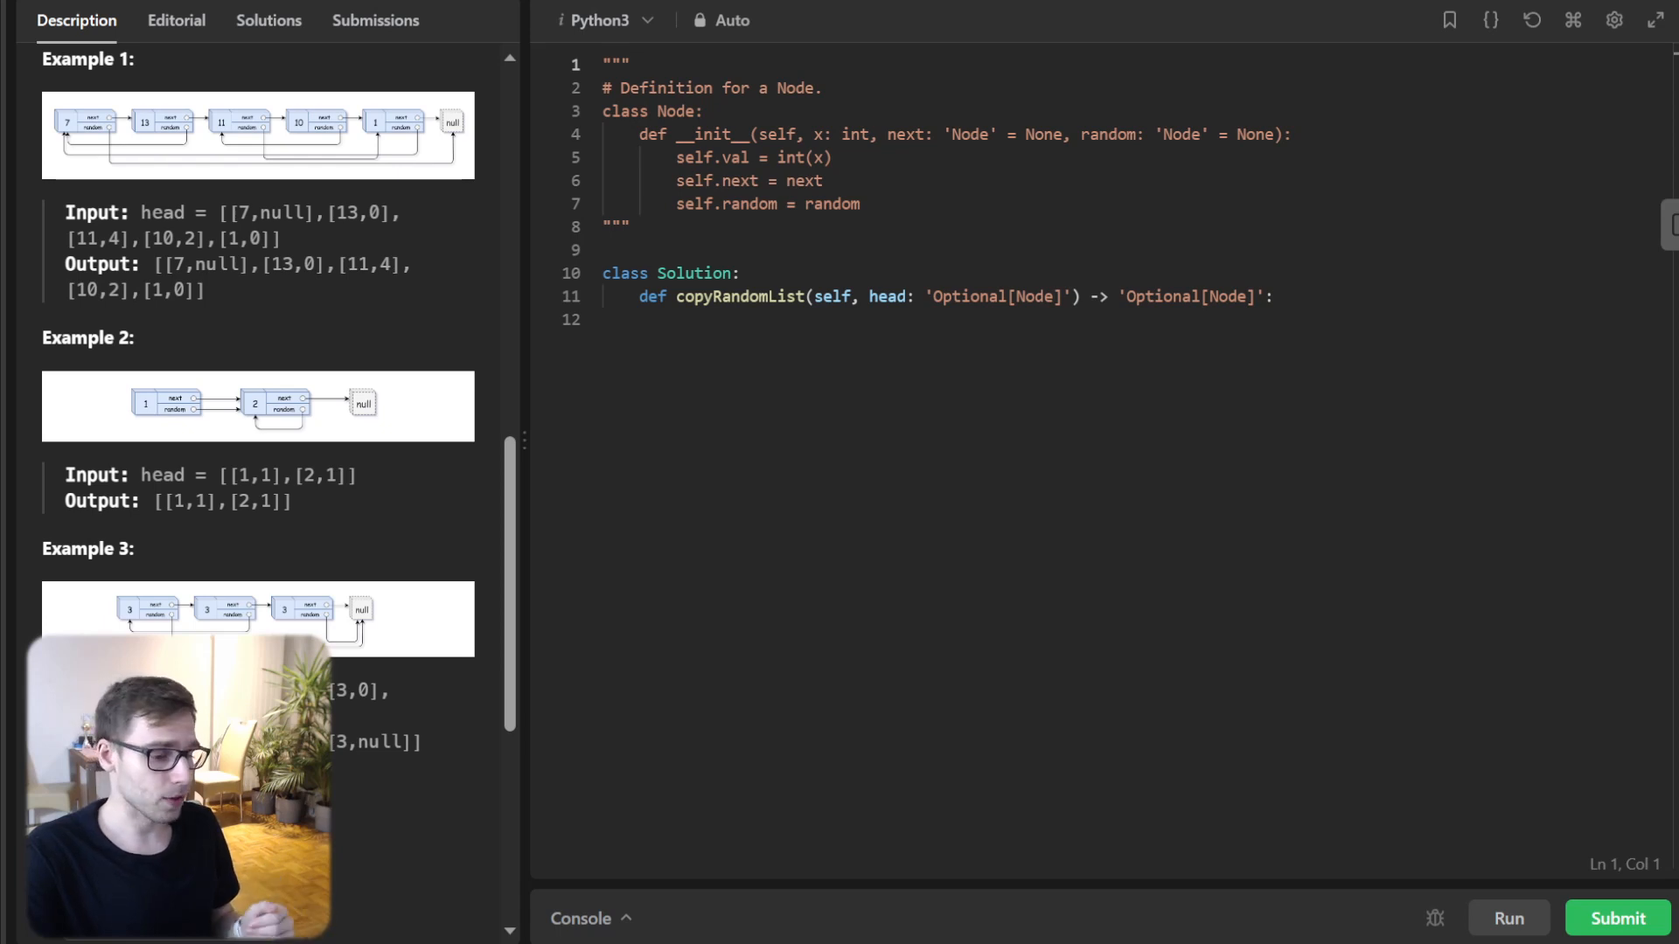
# - Add 'if not head' and a loop inserting Node(curr.val, curr.next) after each node
pyautogui.click(611, 320)
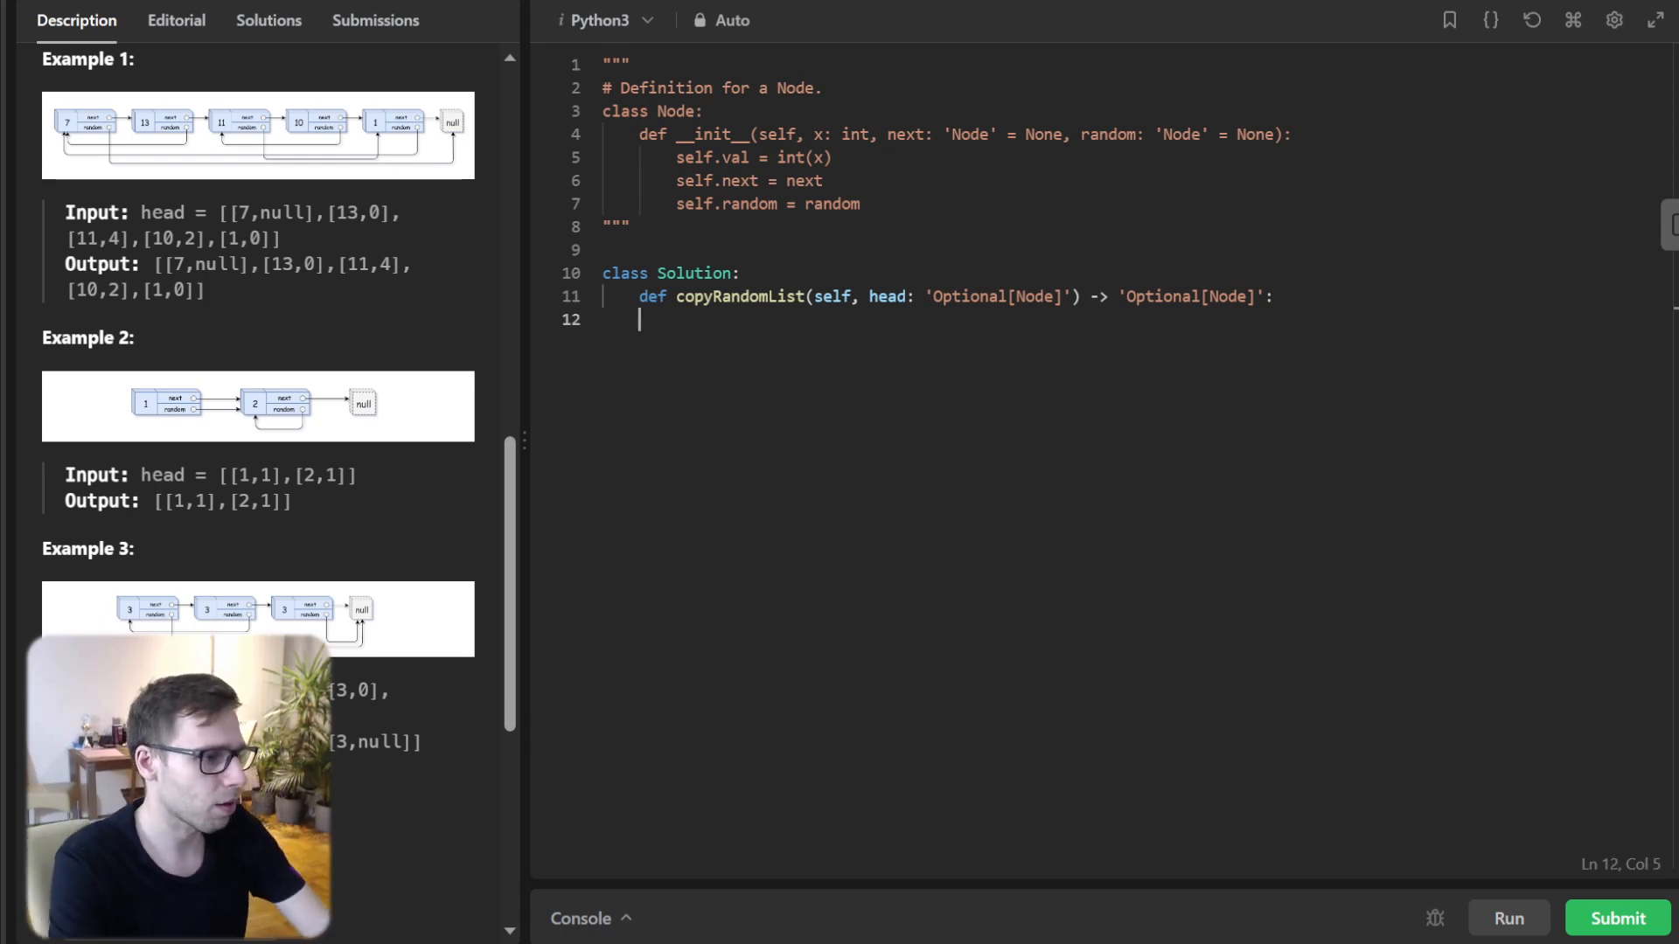
pyautogui.write('if not head:')
pyautogui.write('return None')
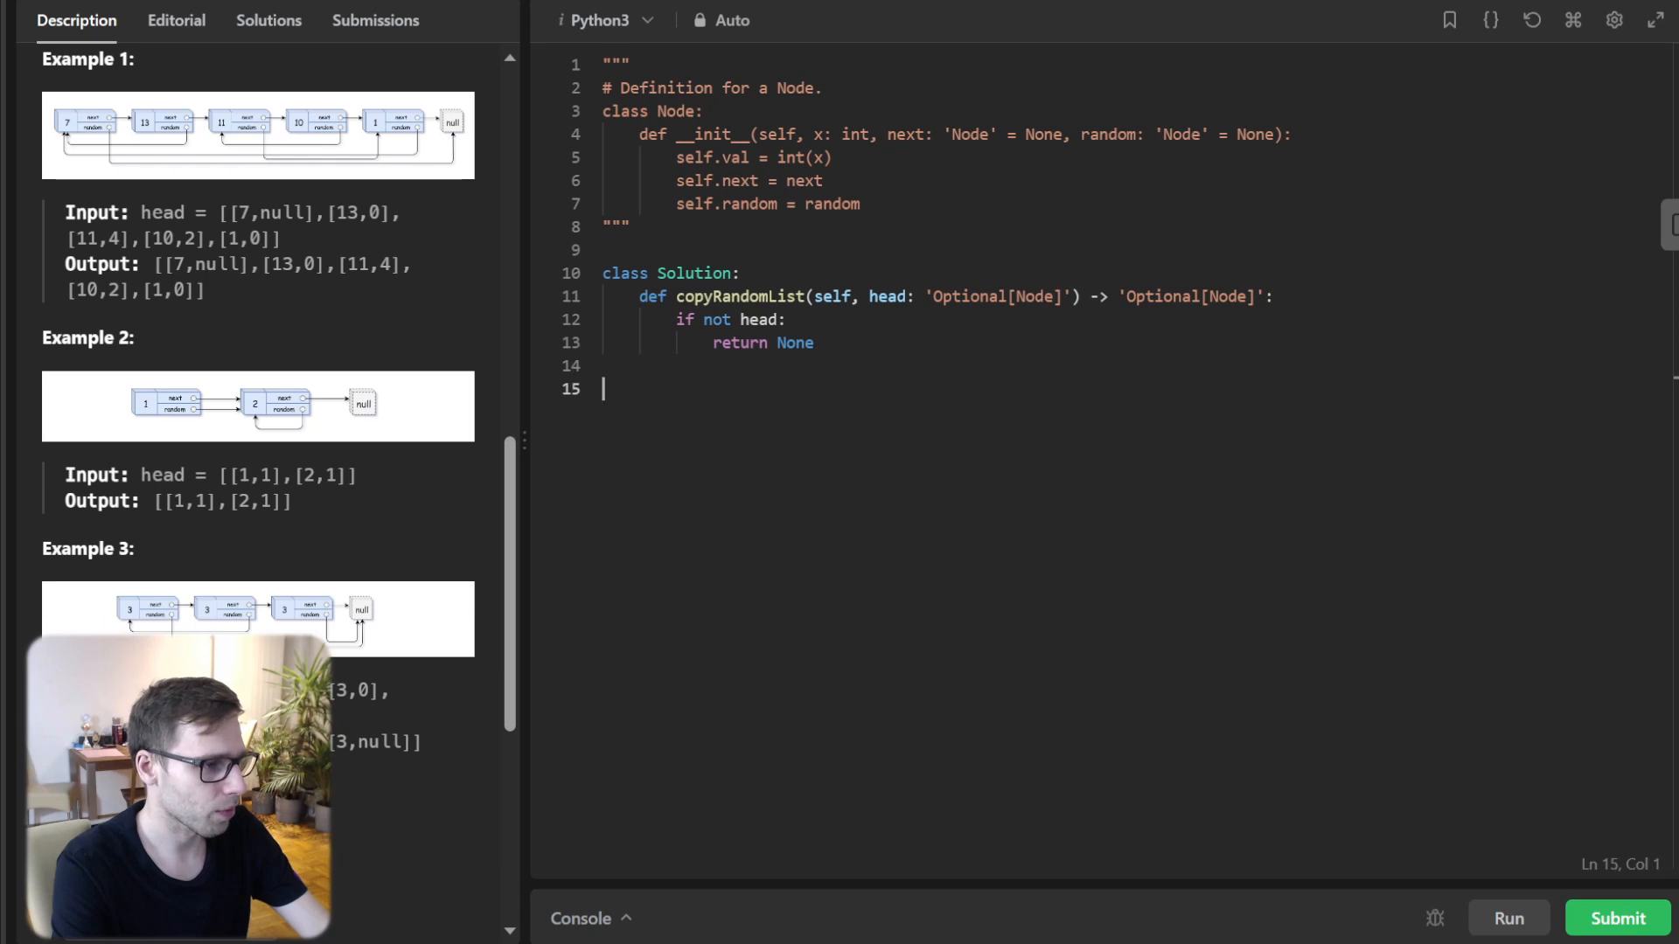
pyautogui.write('curr = head')
pyautogui.write('while curr:')
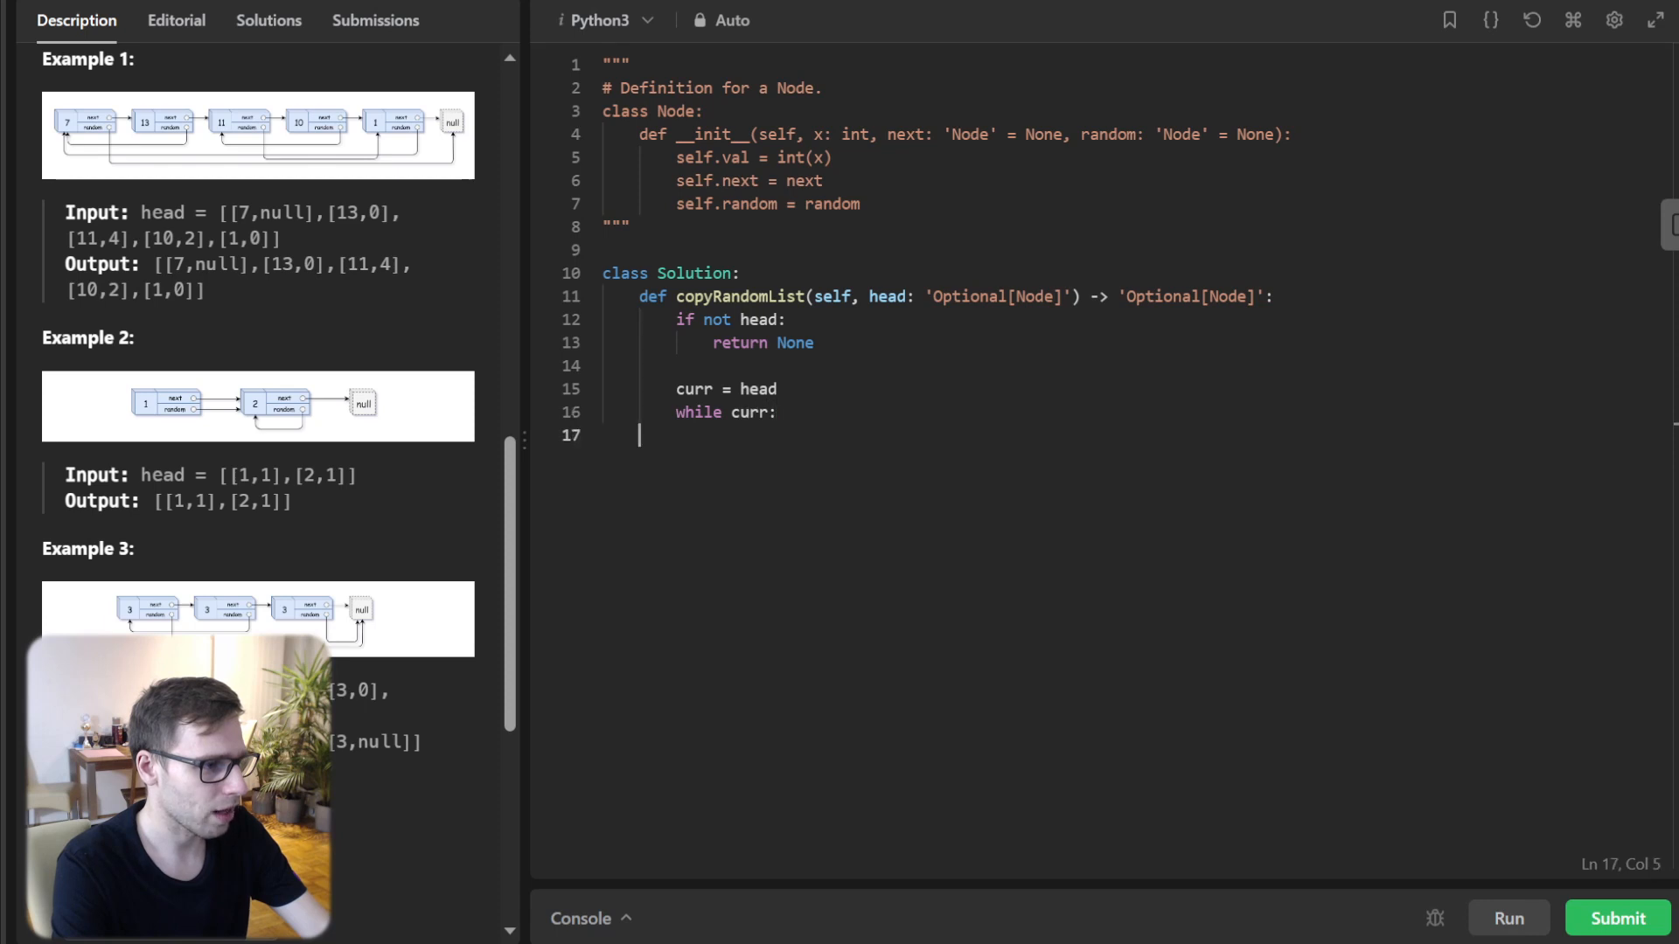
pyautogui.write('new_node =')
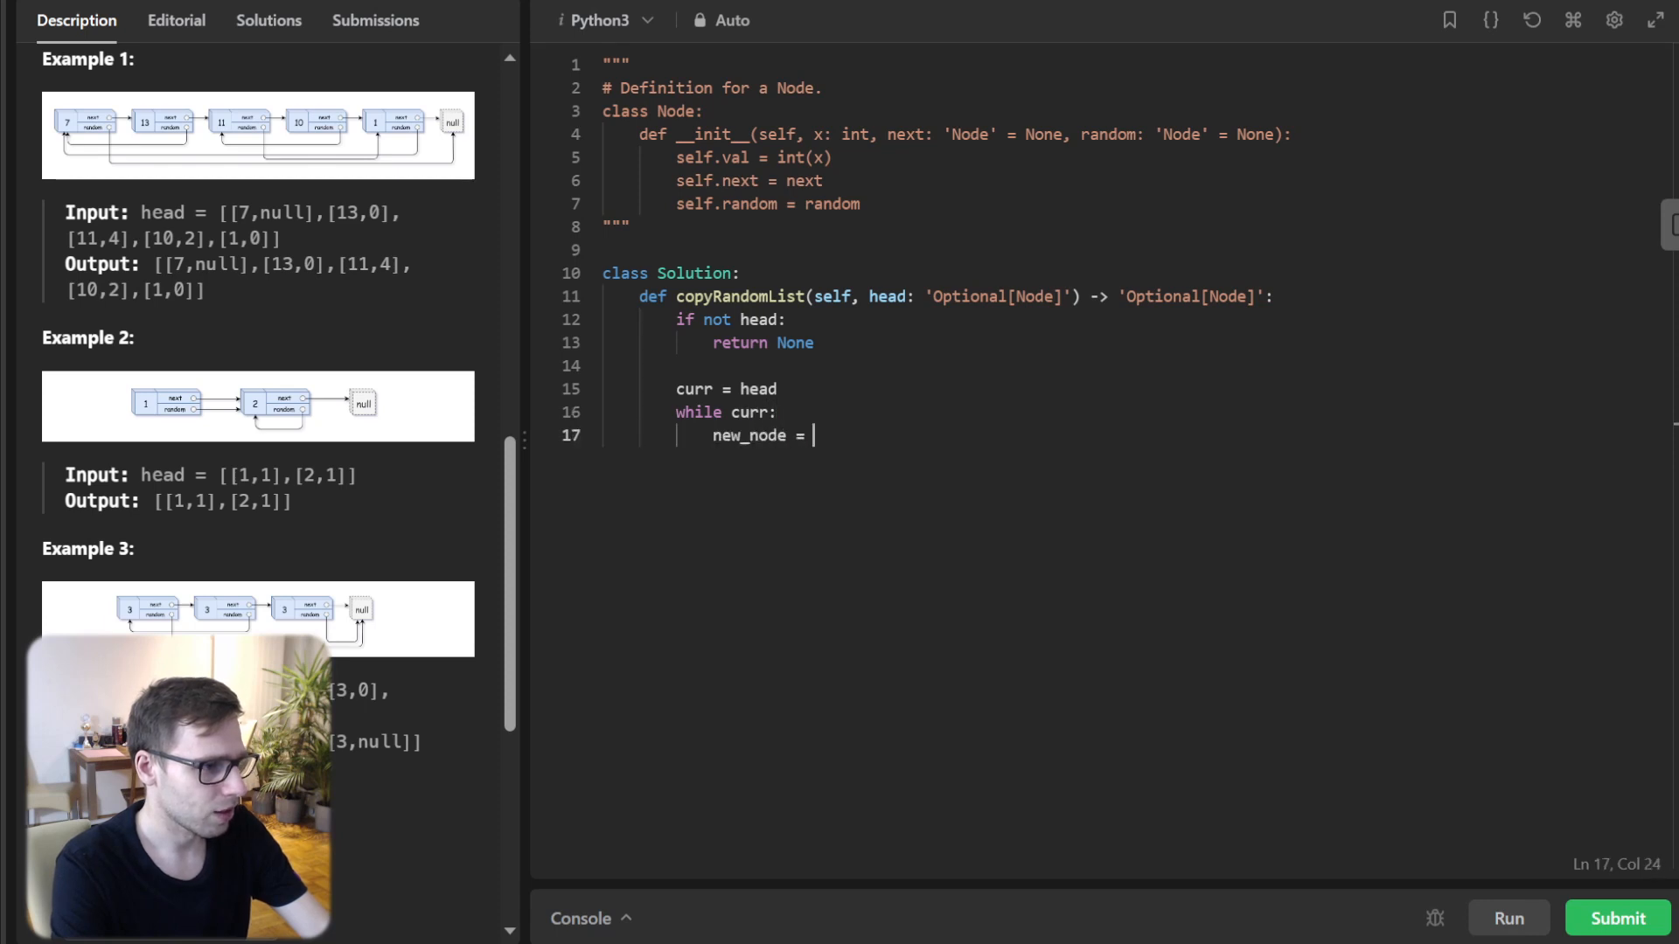
pyautogui.write('Node(curr.val,')
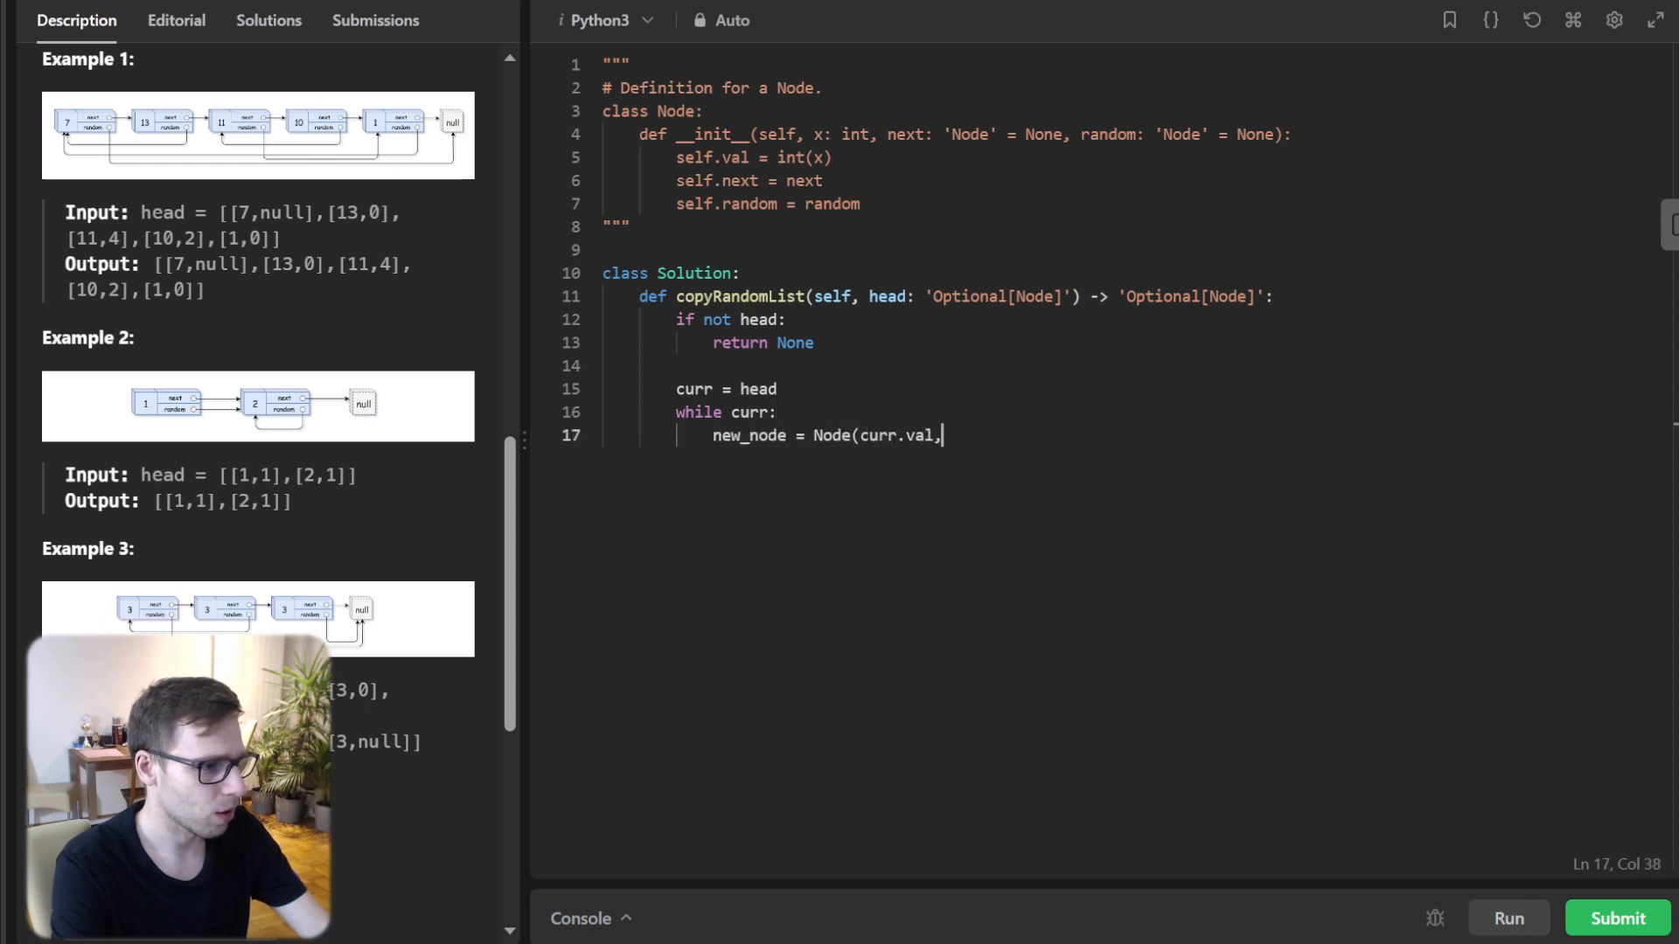
pyautogui.write('curr.next)')
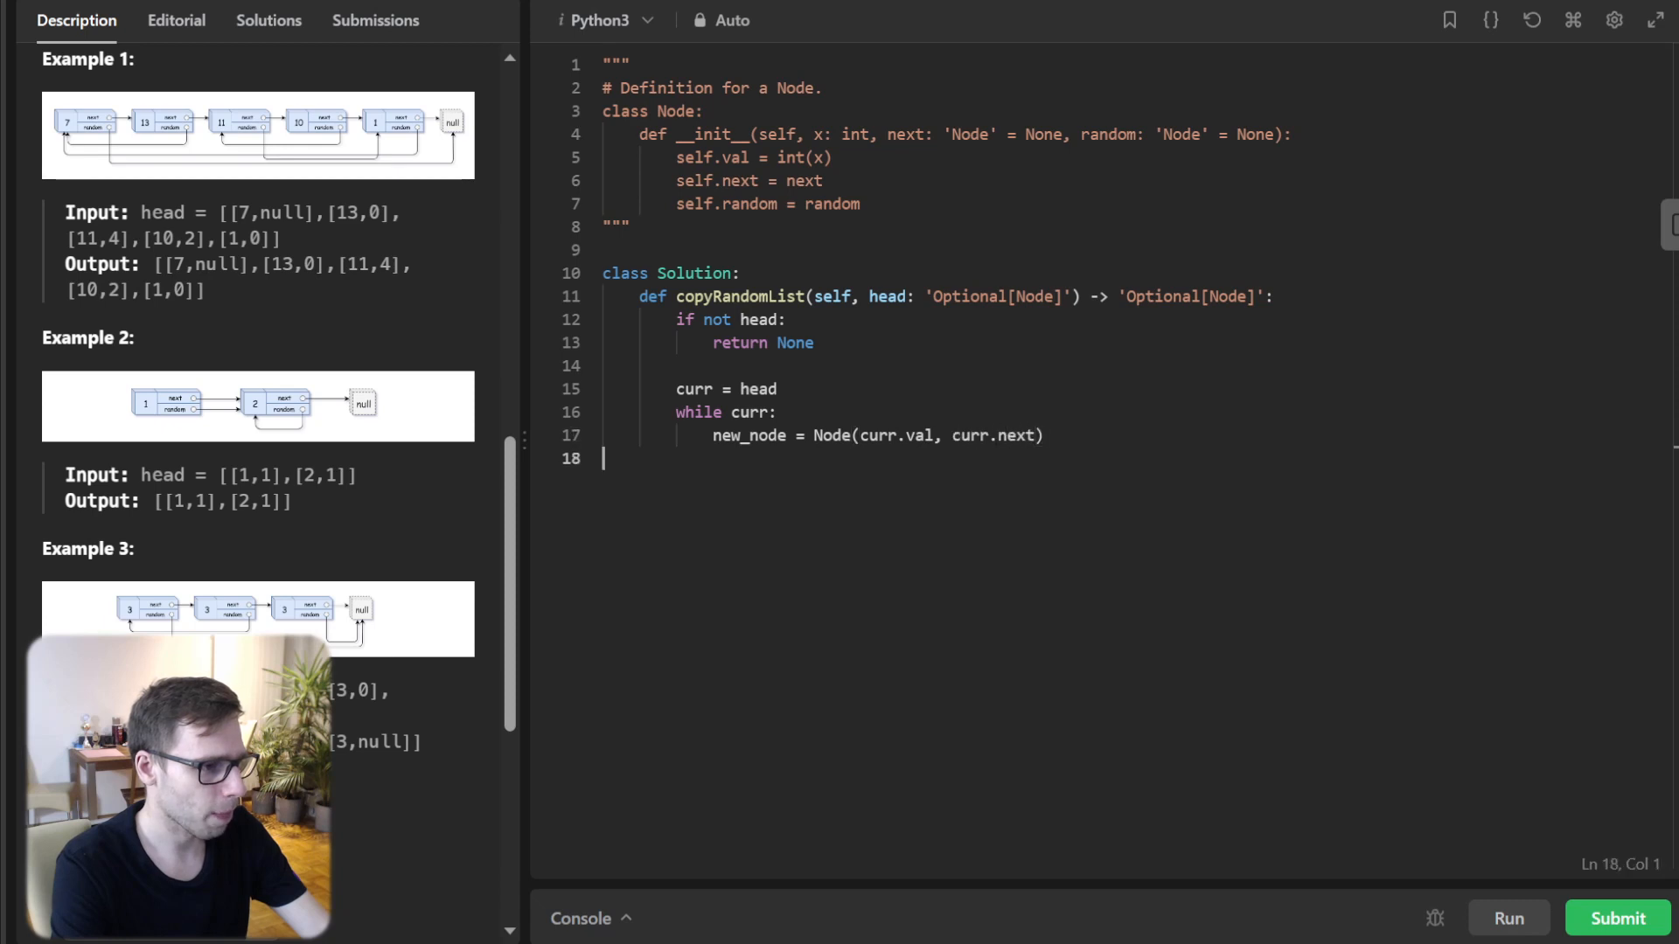
pyautogui.write('curr.ne')
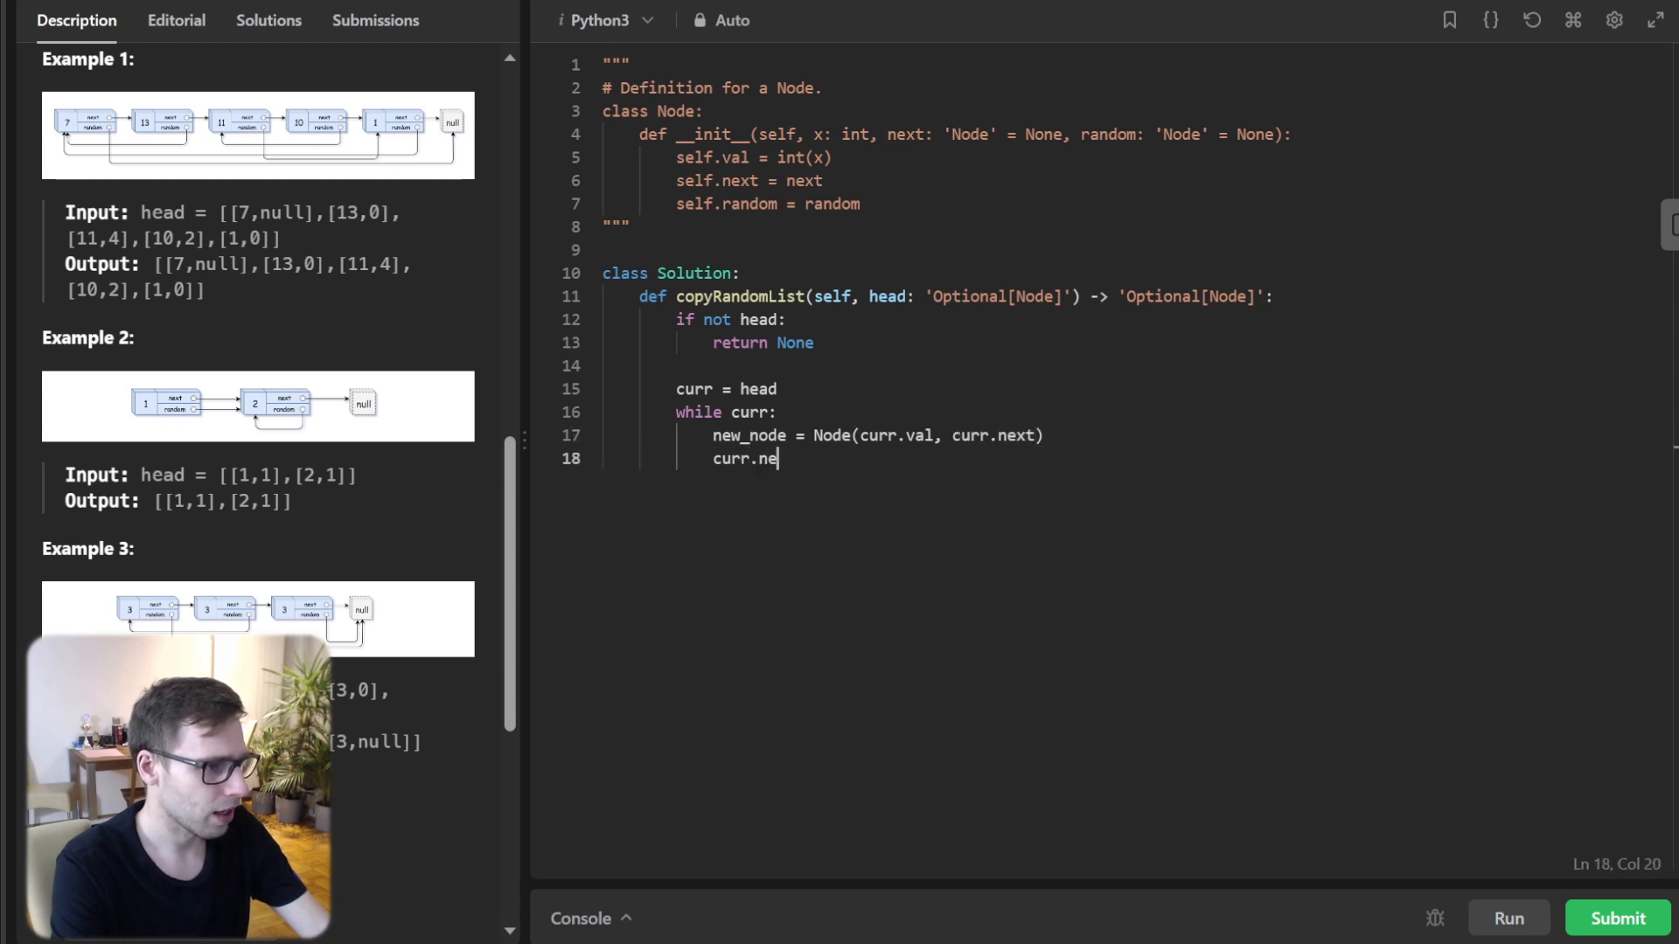
pyautogui.write('xt = new_node')
pyautogui.write('curr = new_node.n')
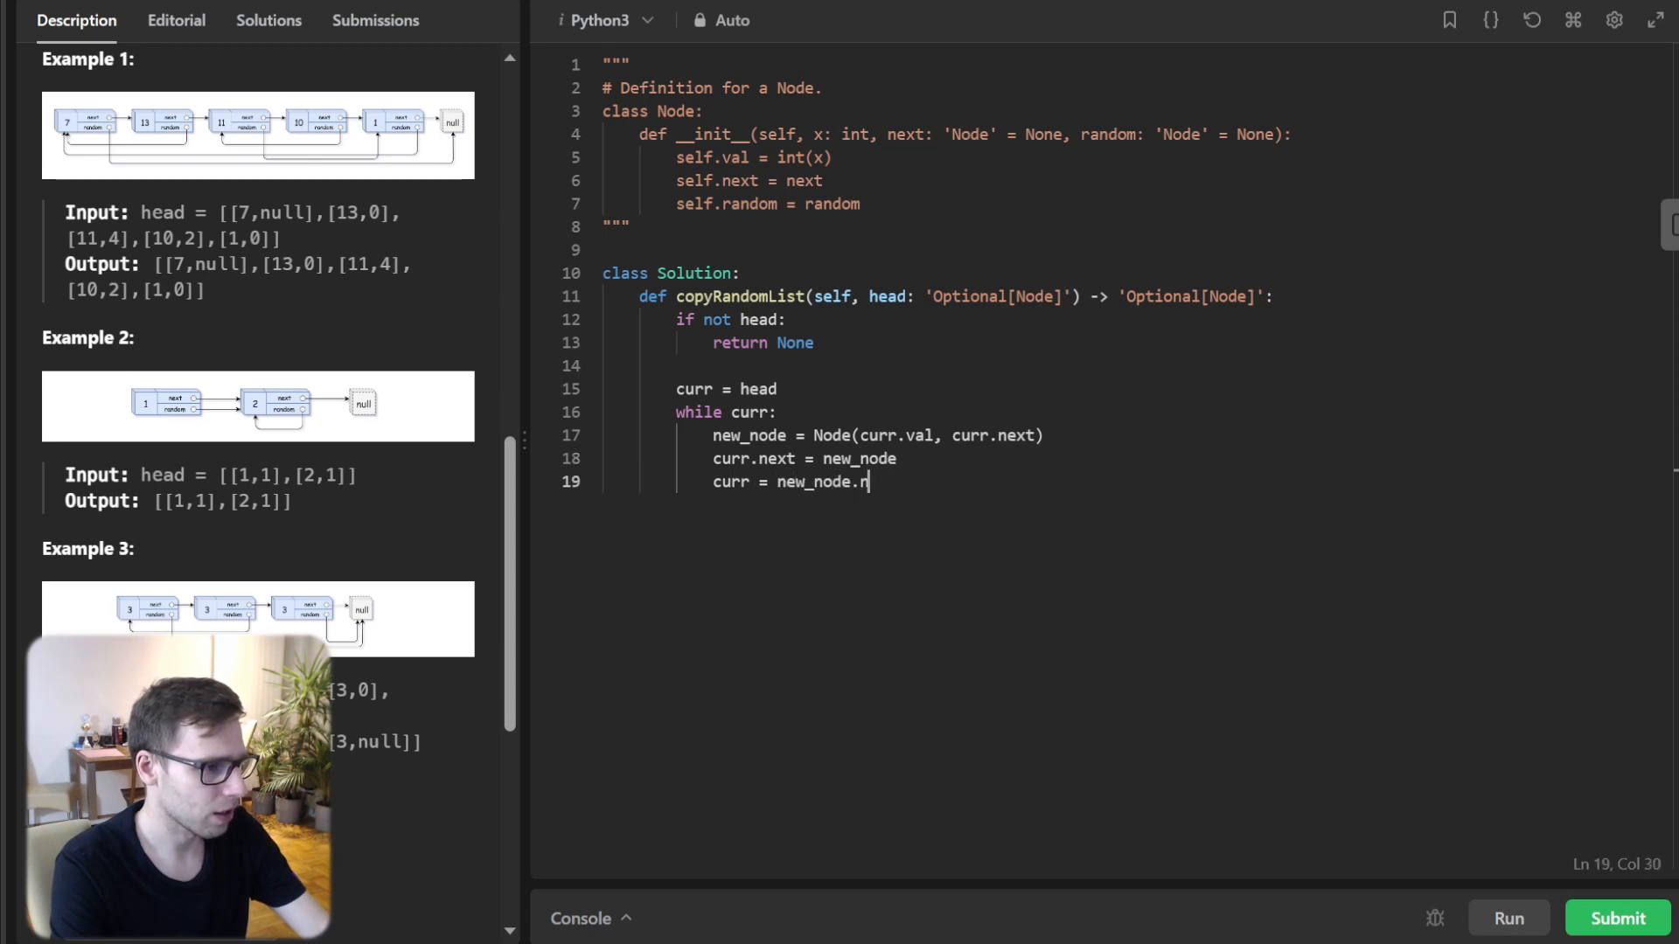
pyautogui.press('Enter')
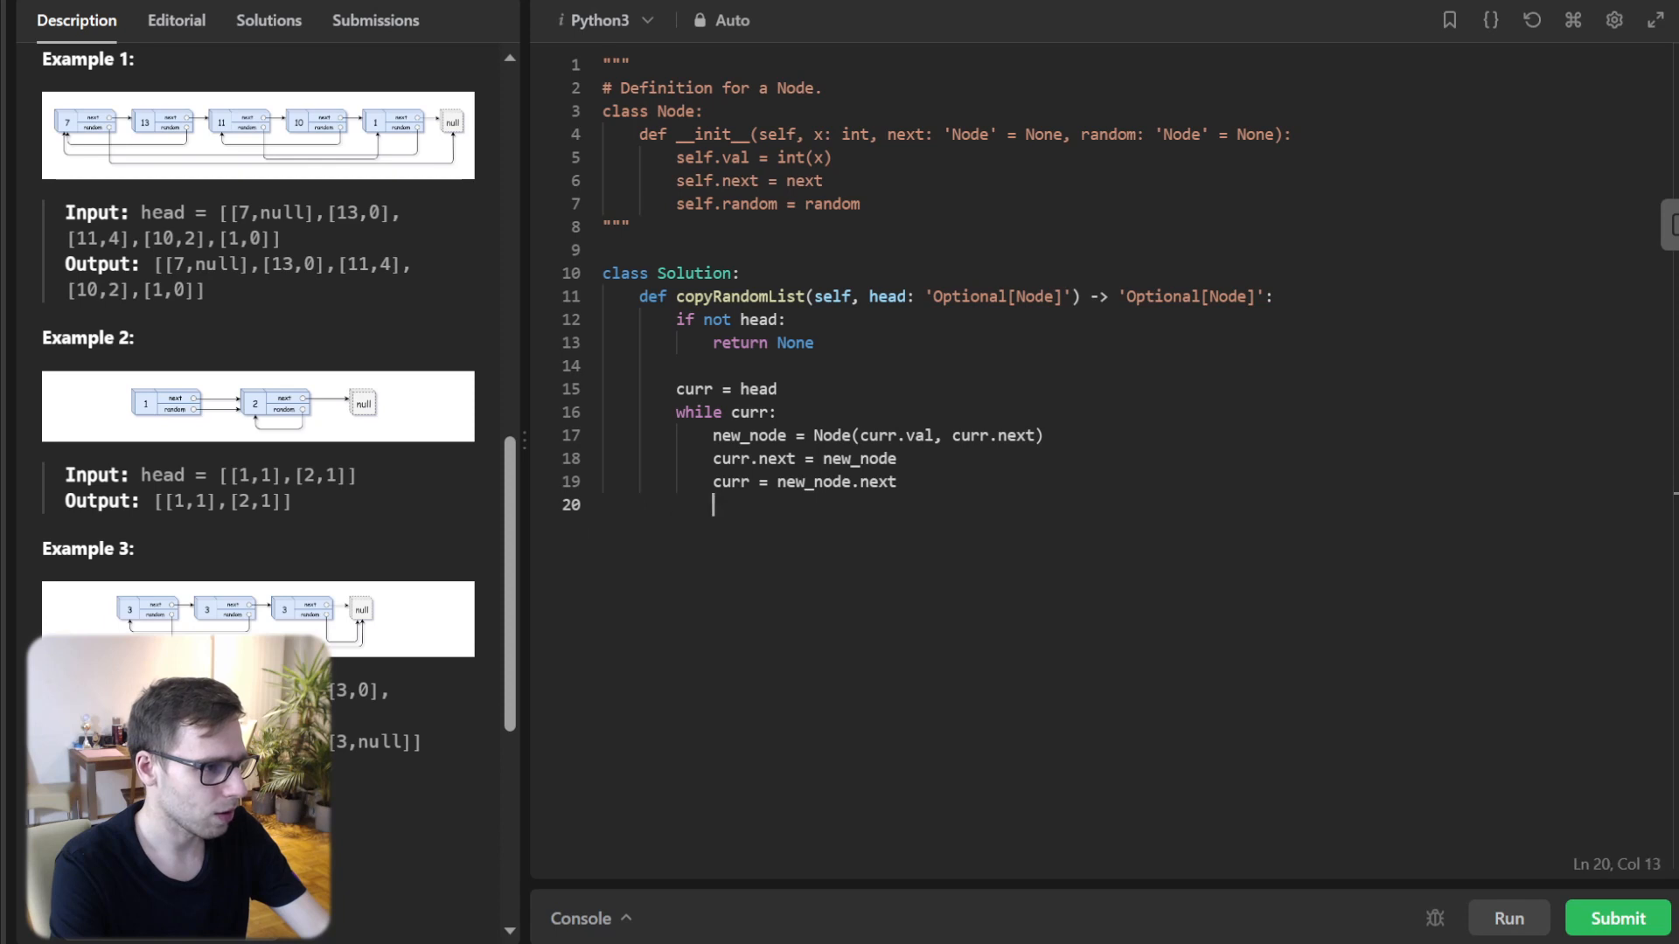
pyautogui.press('Enter')
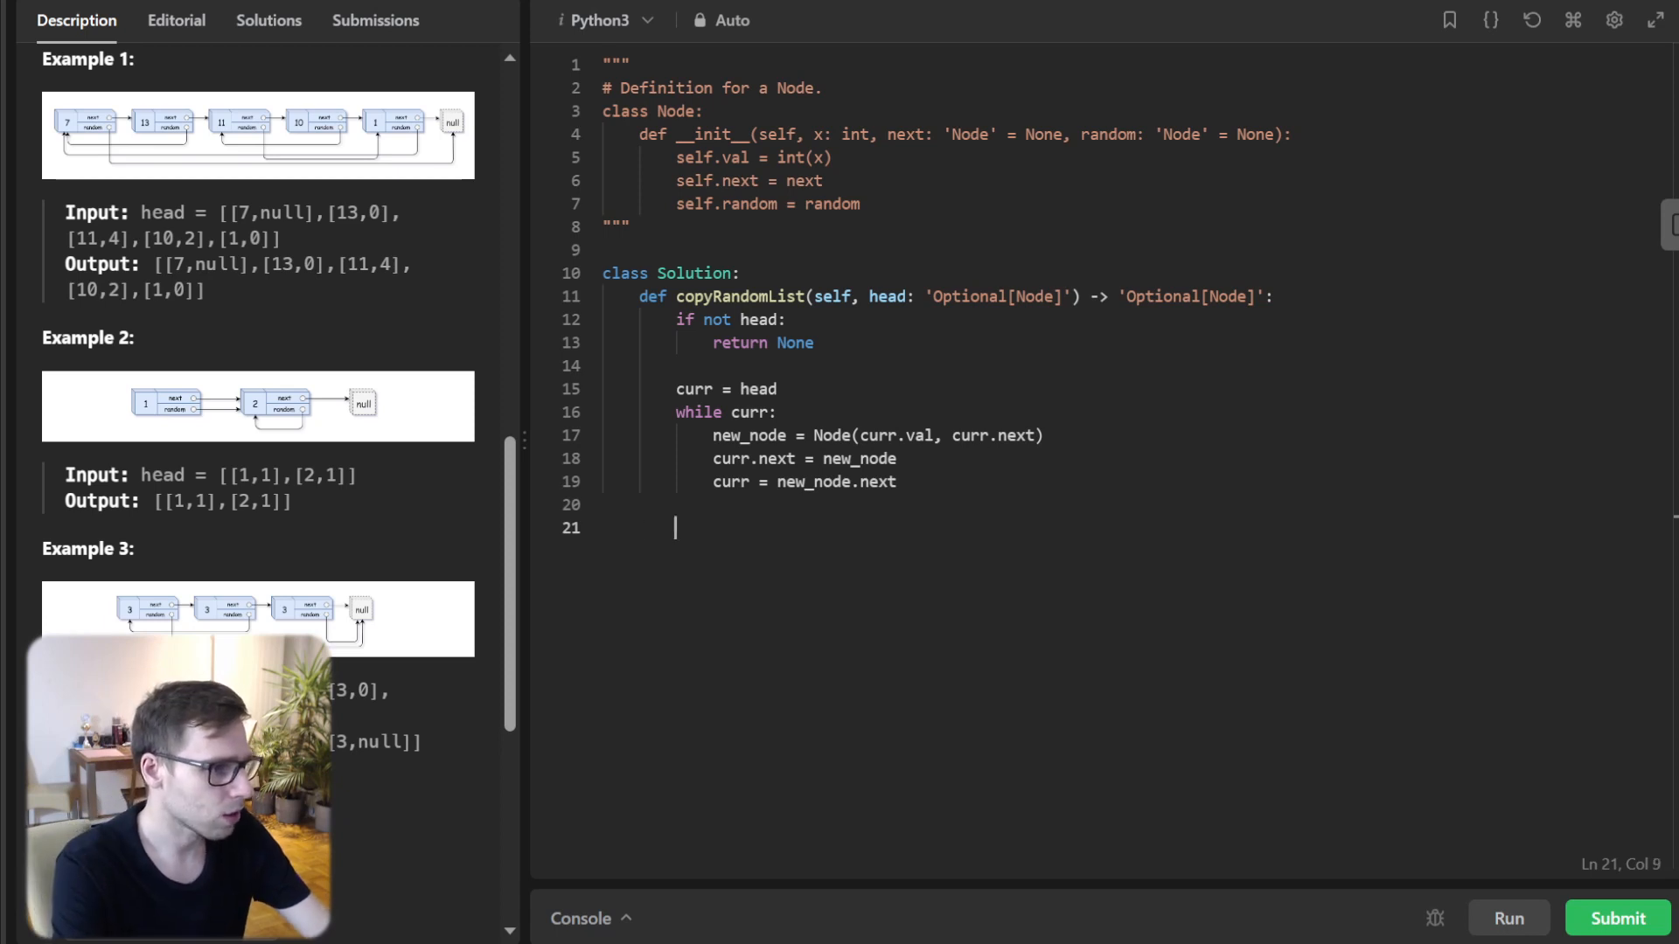
# - Add a second loop setting curr.next.random = curr.random.next, then begin old_head
pyautogui.write('curr = head')
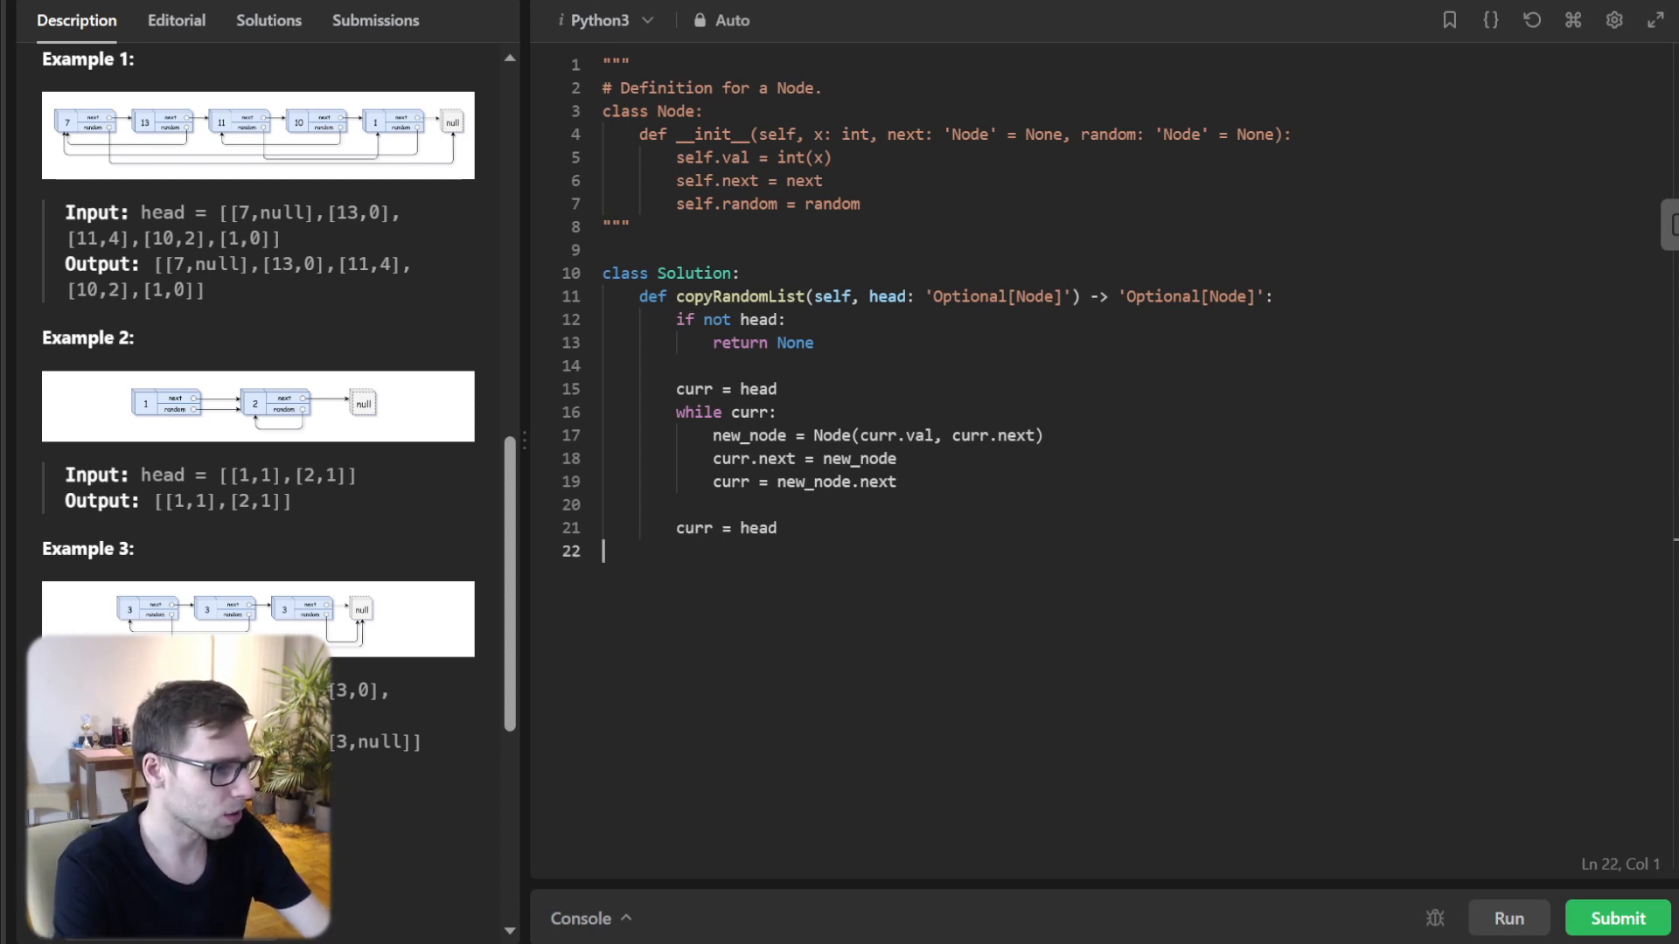
pyautogui.write('while curr:')
pyautogui.write('if')
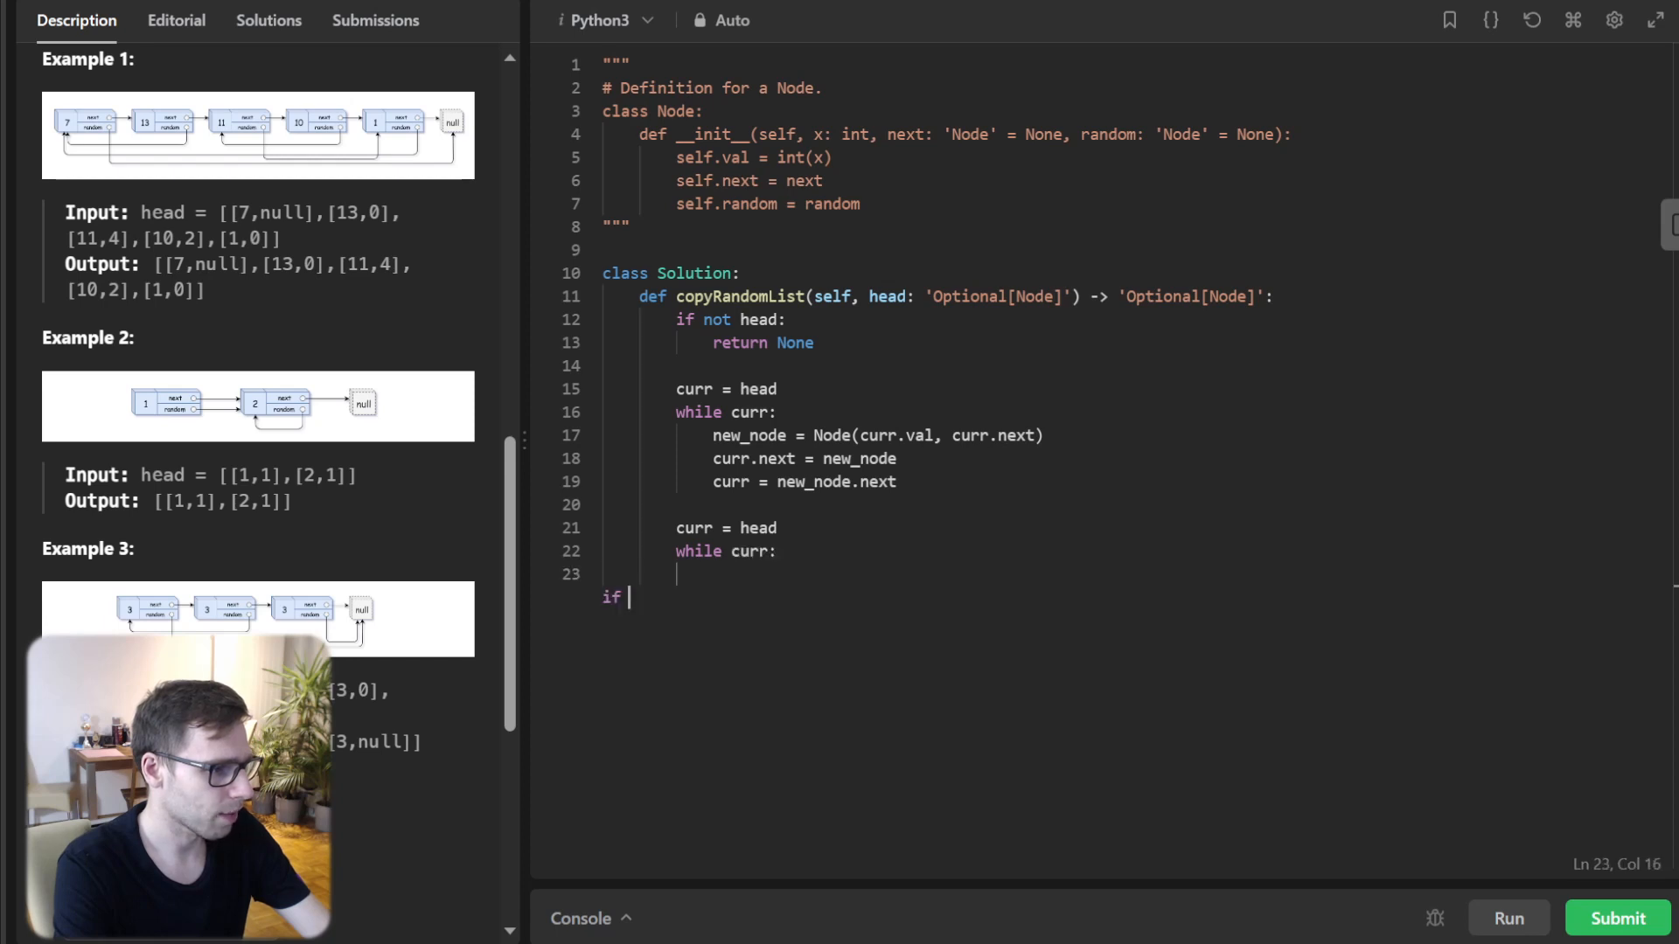
pyautogui.write('curr.random:')
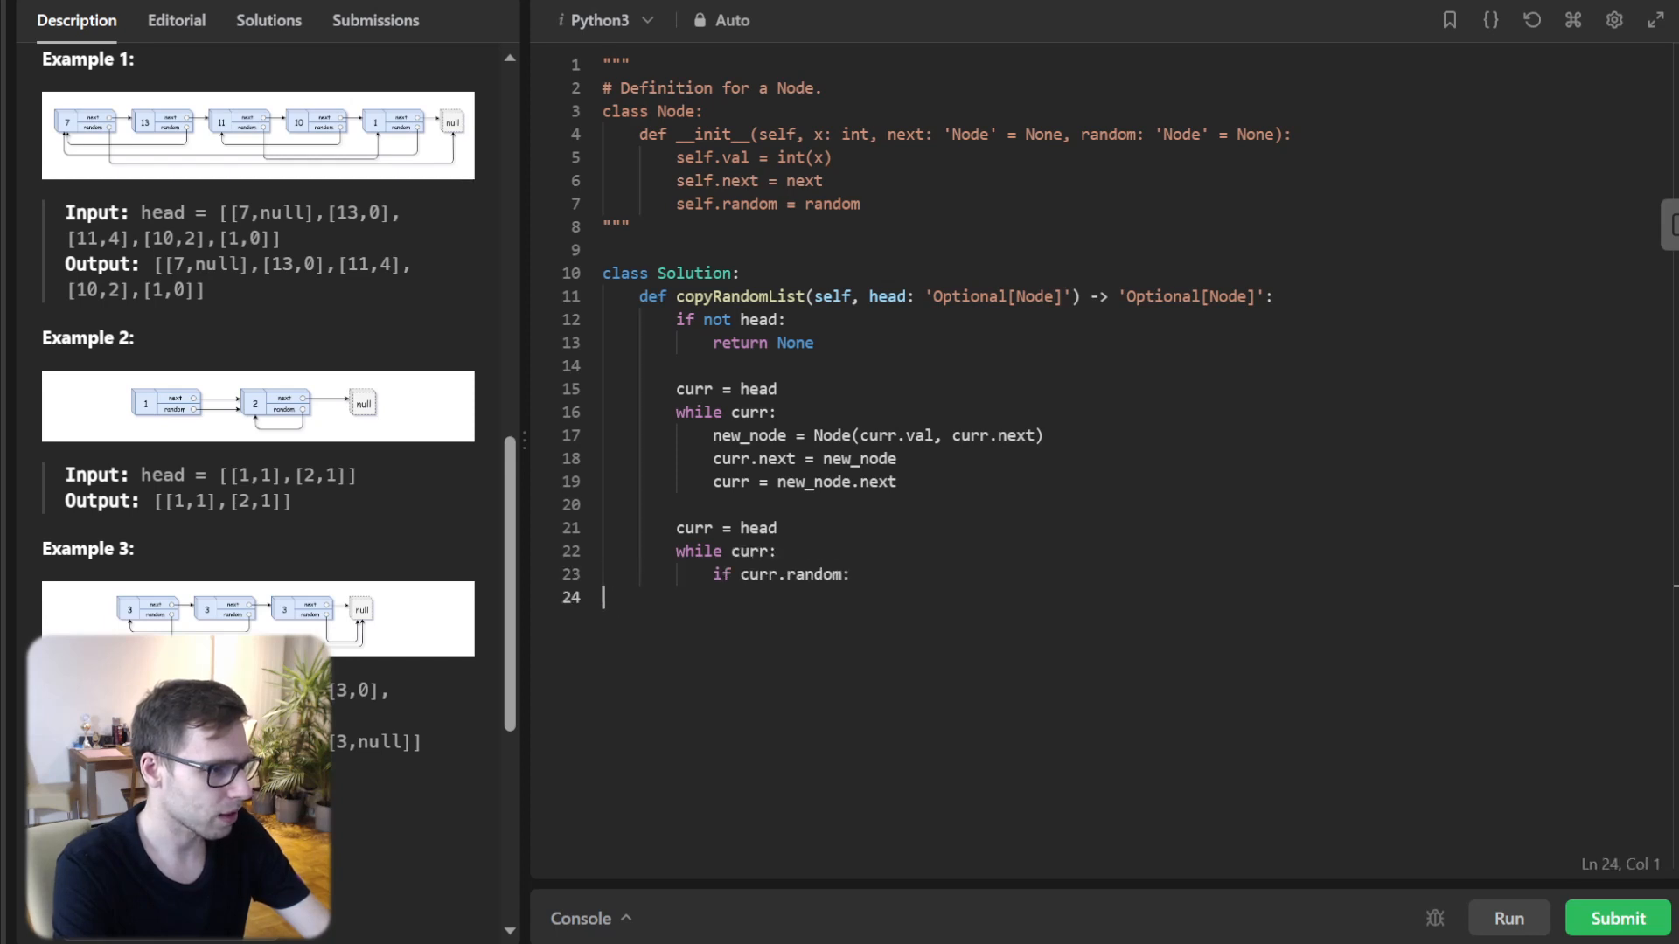
pyautogui.write('curr.next.random = curr.random.')
pyautogui.write('curr = curr.')
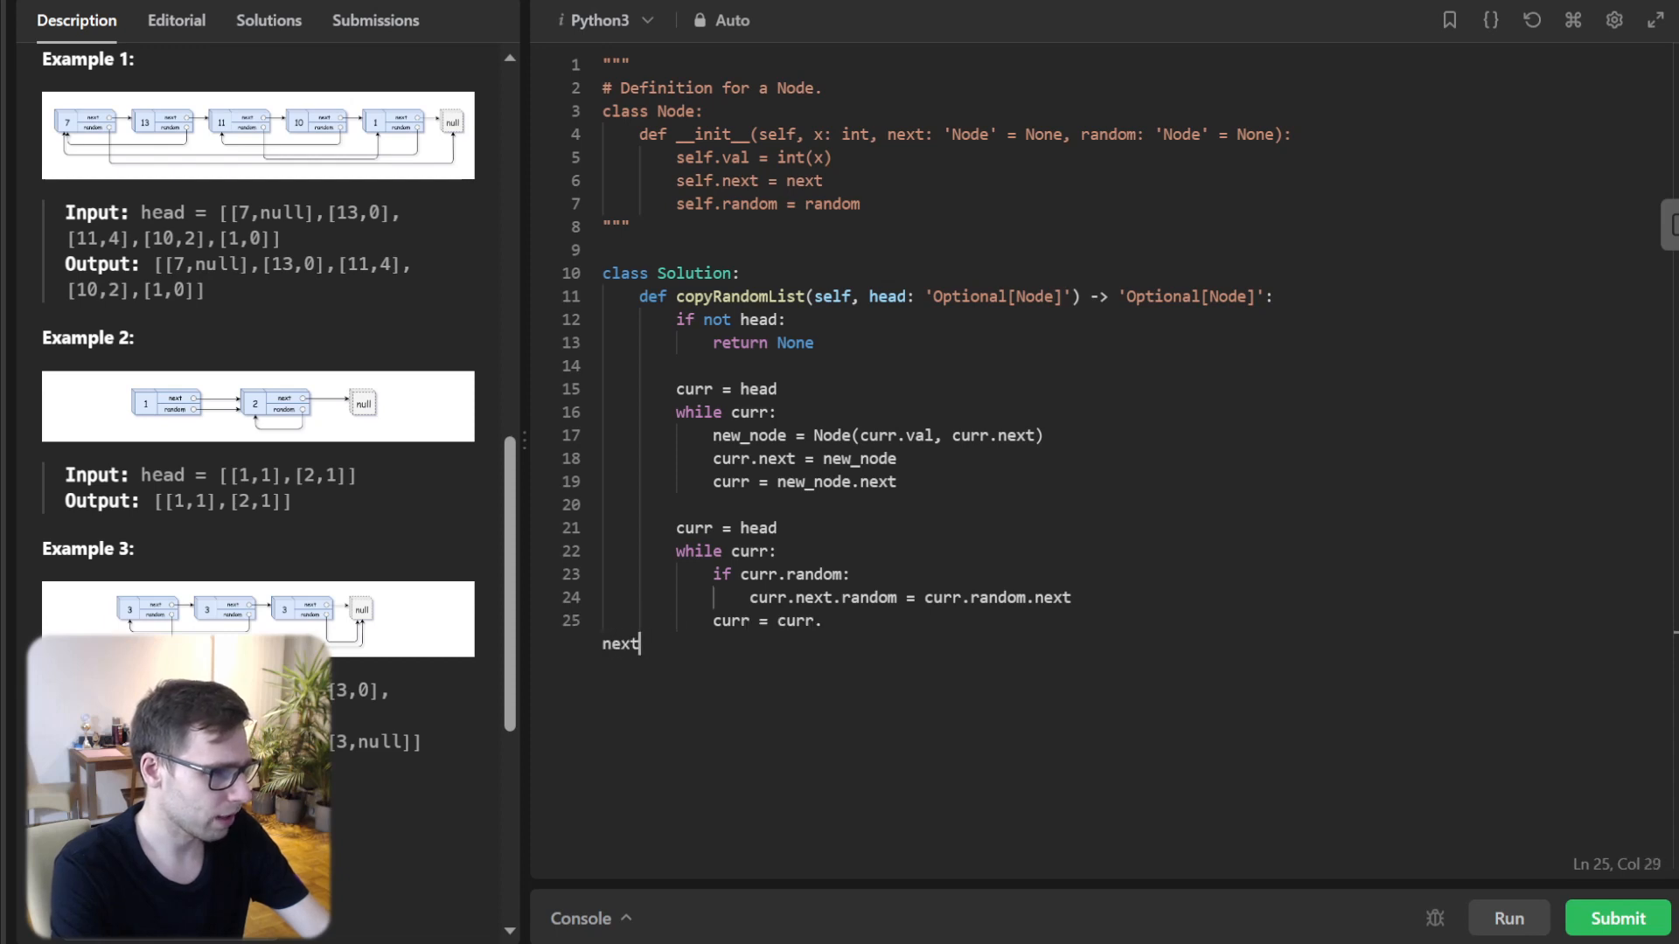
pyautogui.write('next.next')
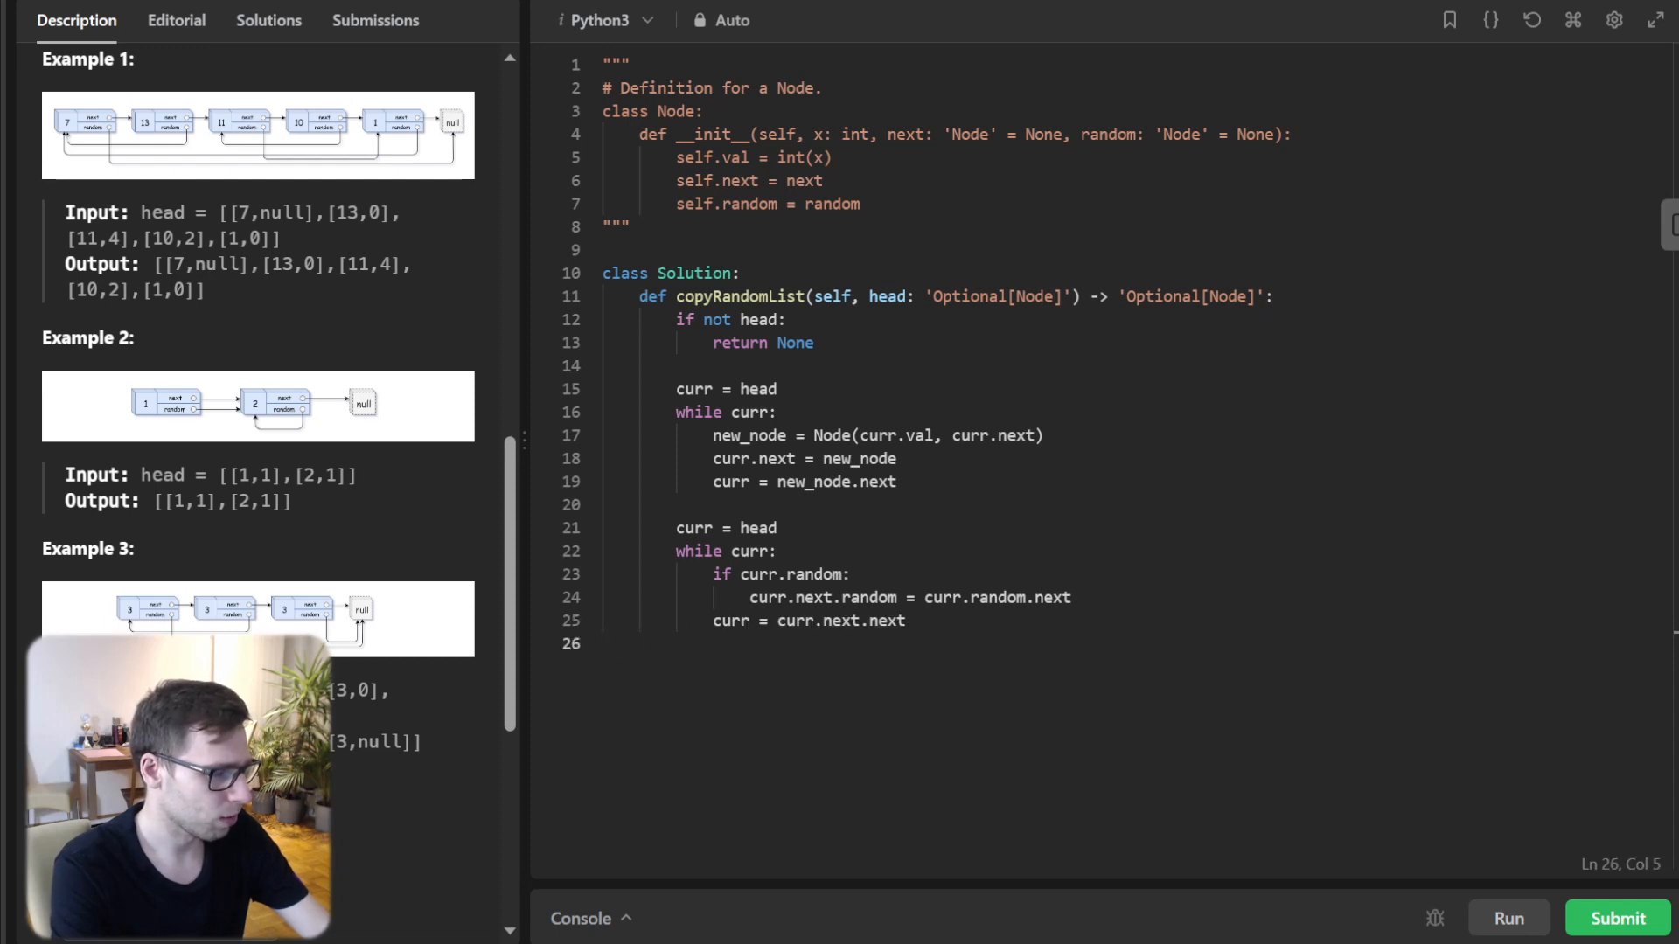
pyautogui.write('d')
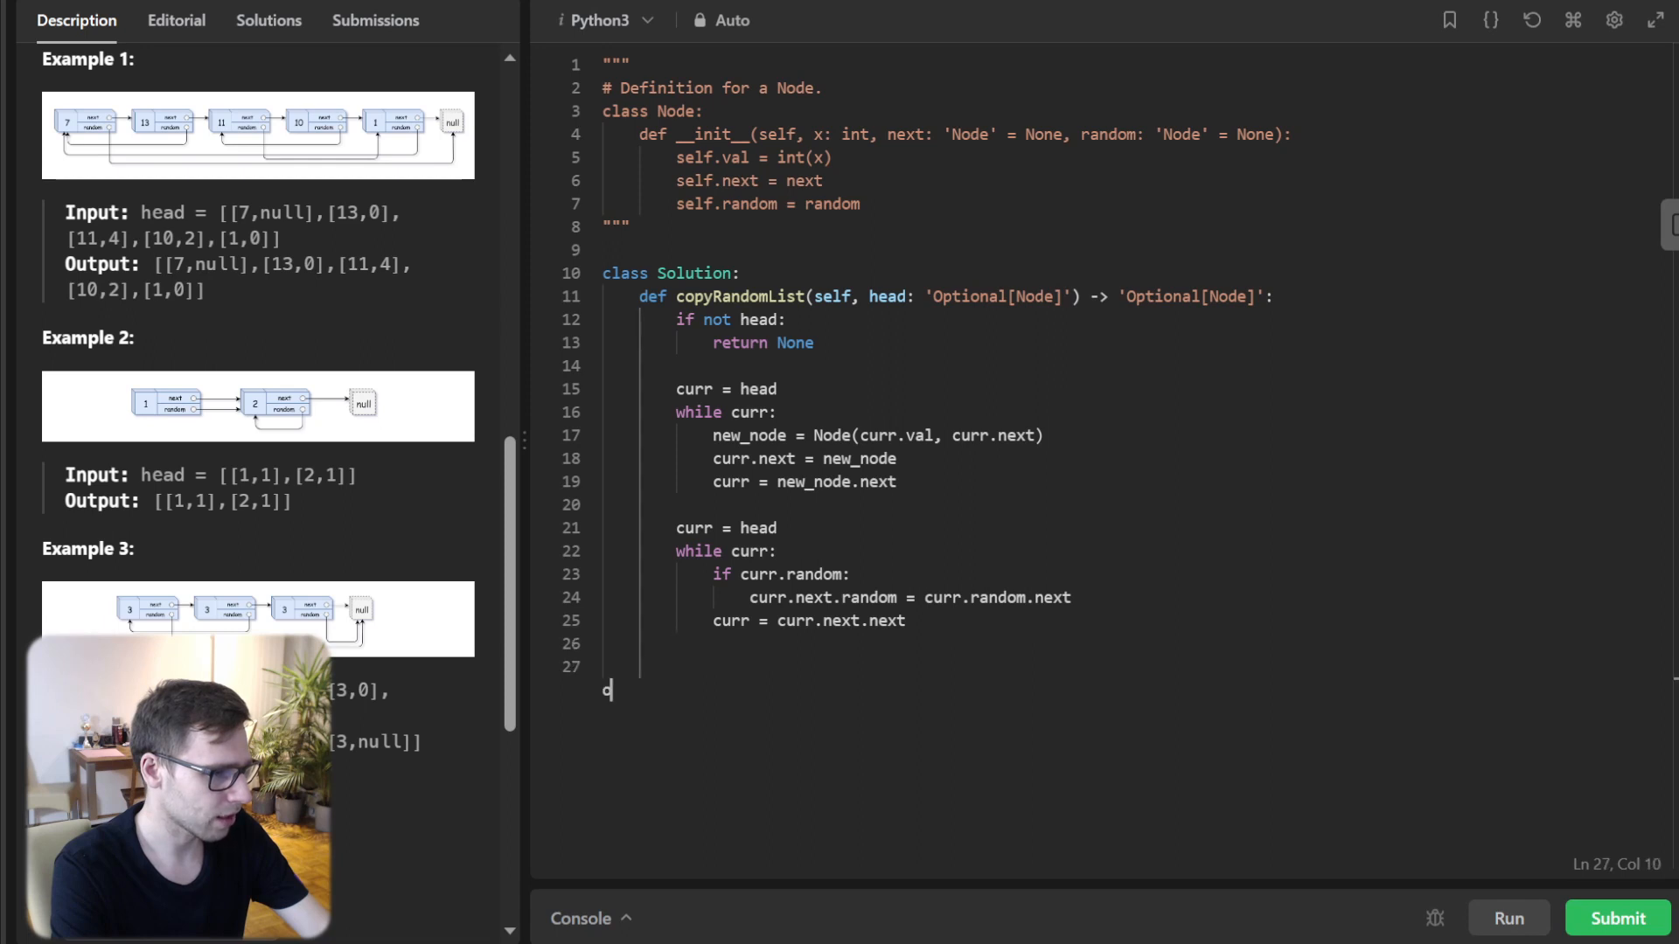
pyautogui.write('old_head = head')
pyautogui.write('new_head = head.next')
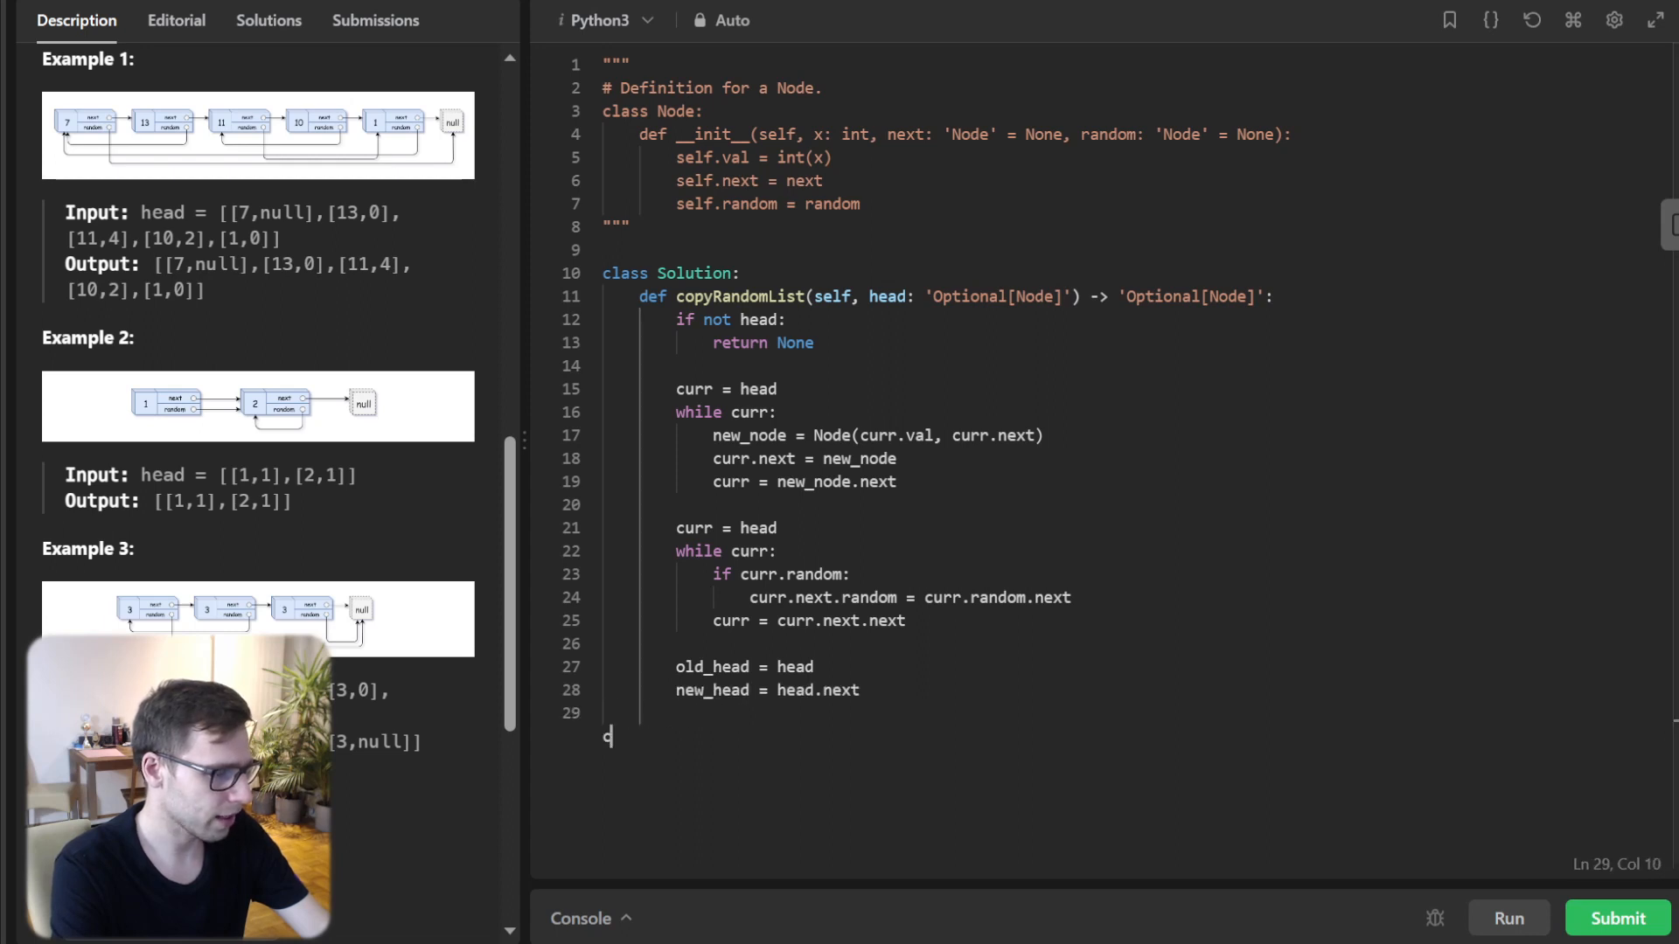
# - Add 'curr_old = old_head' and 'curr_new = new_head' pointer lines
pyautogui.write('curr_old =')
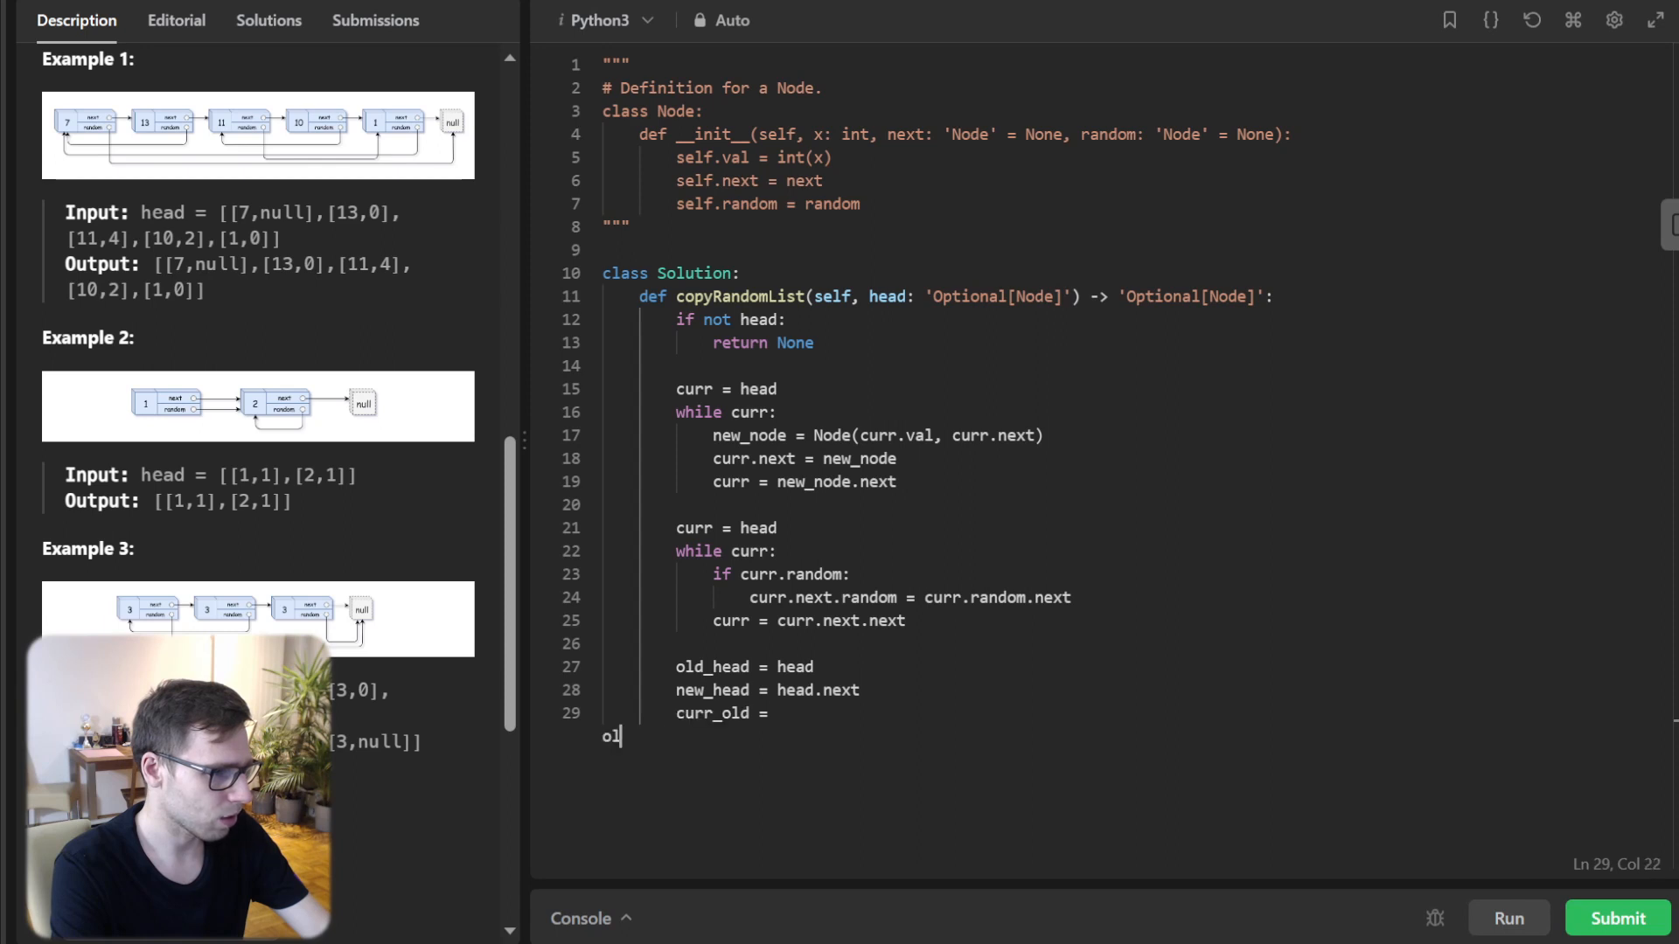
pyautogui.write('old_head')
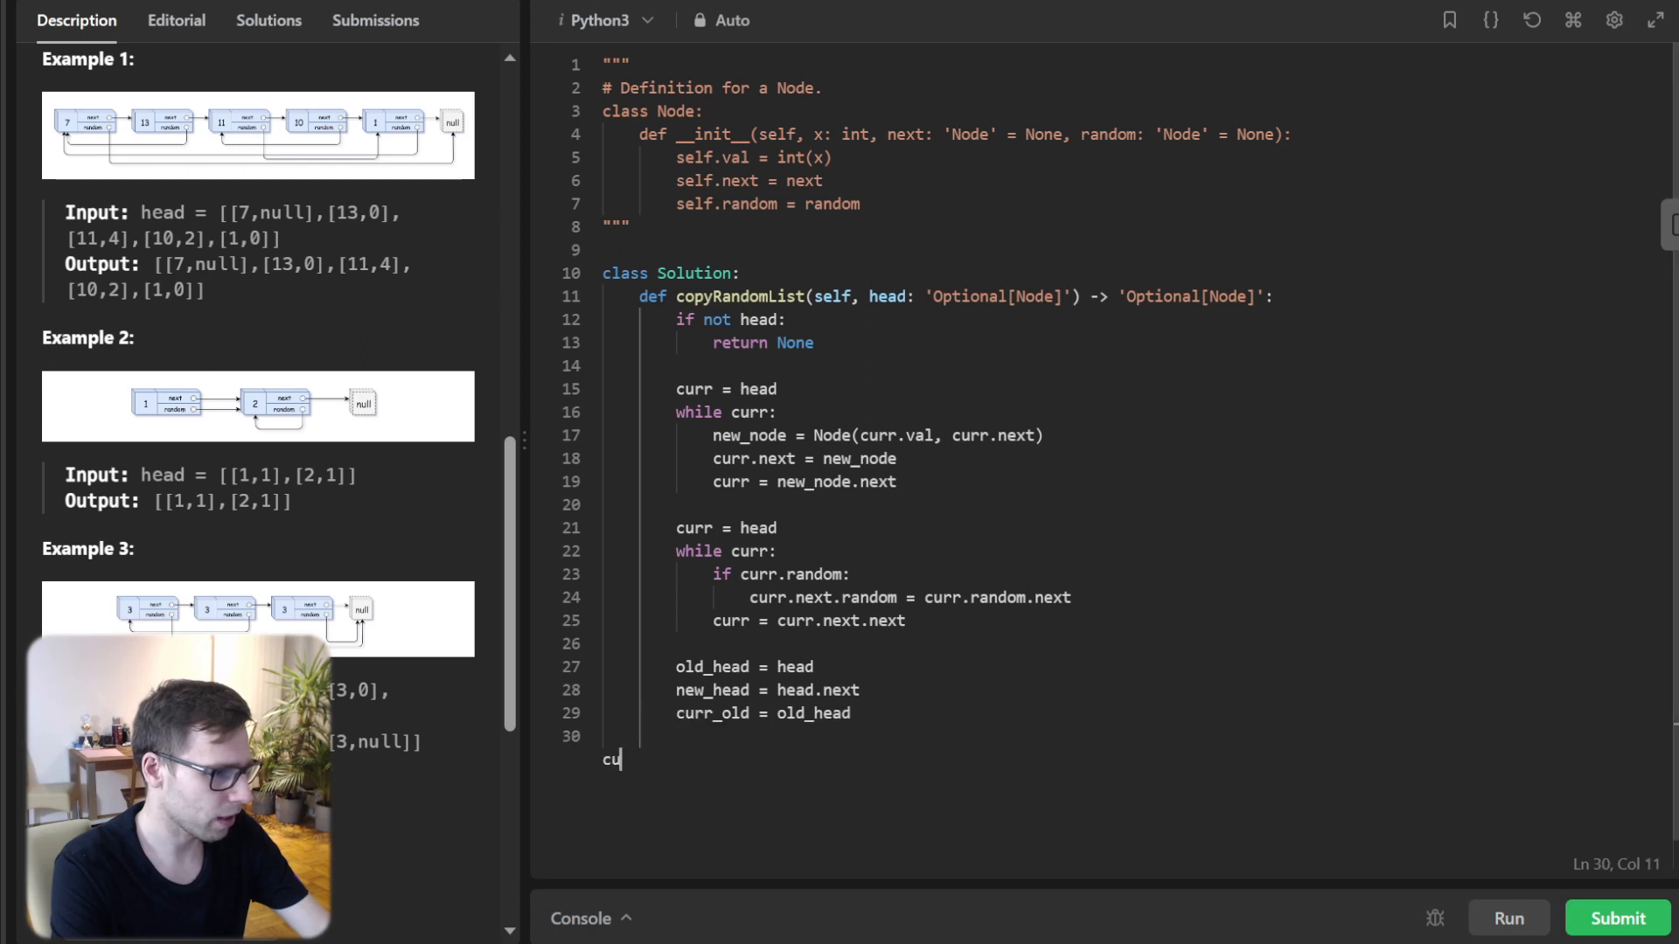
pyautogui.write('curr_new =')
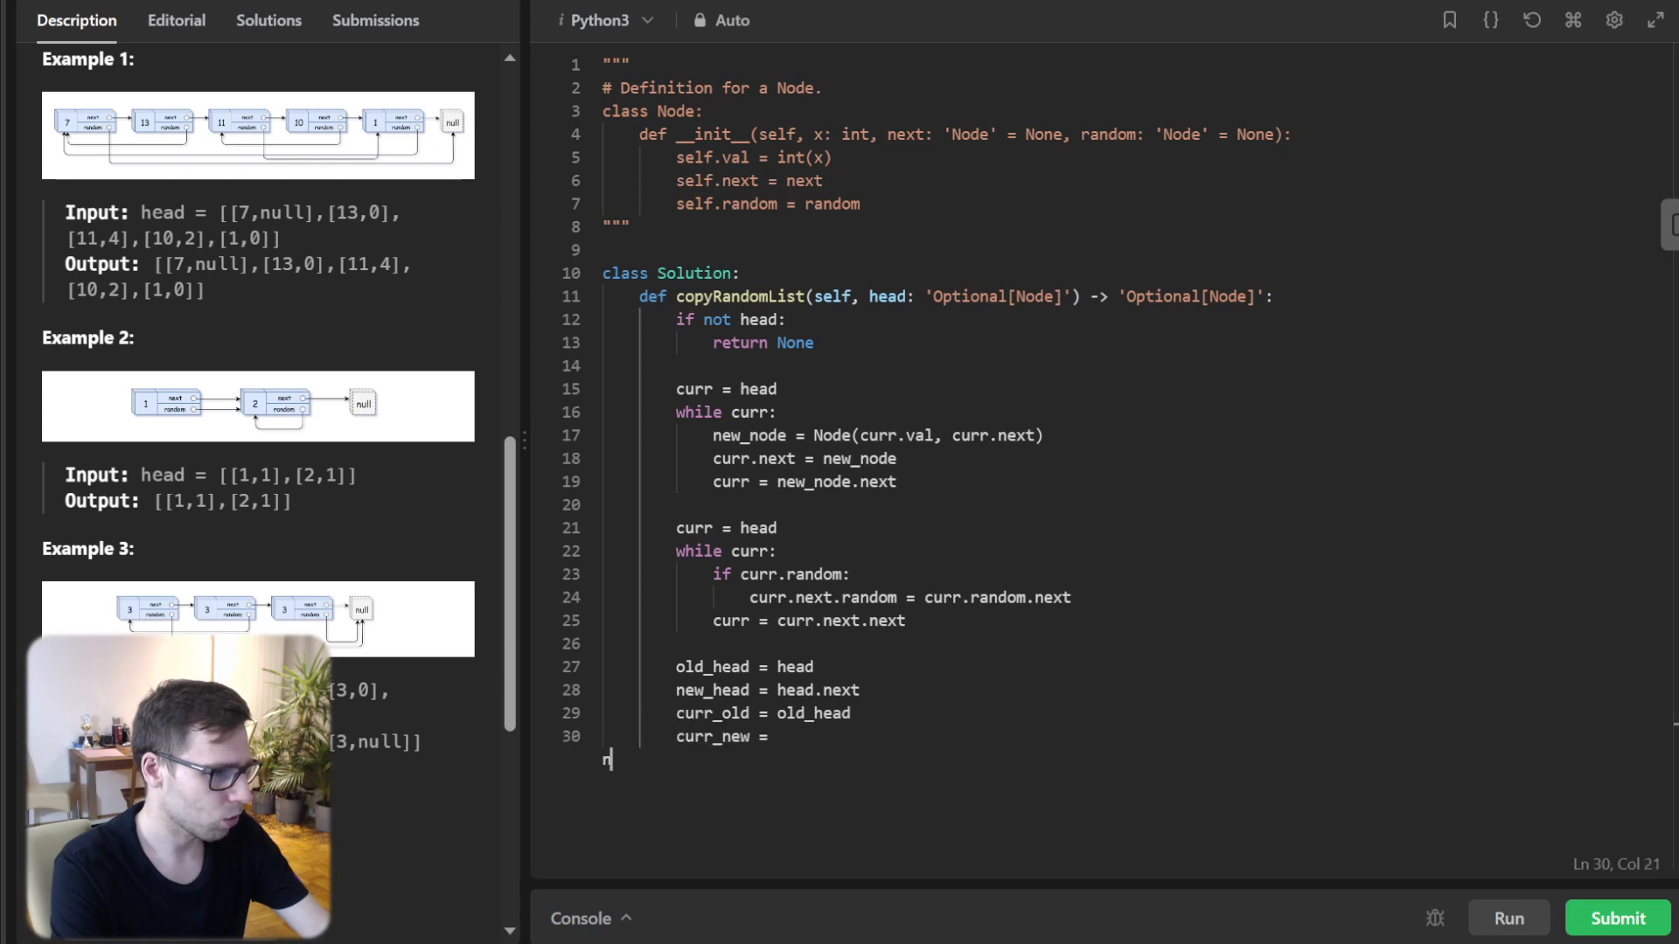
pyautogui.write('new_head')
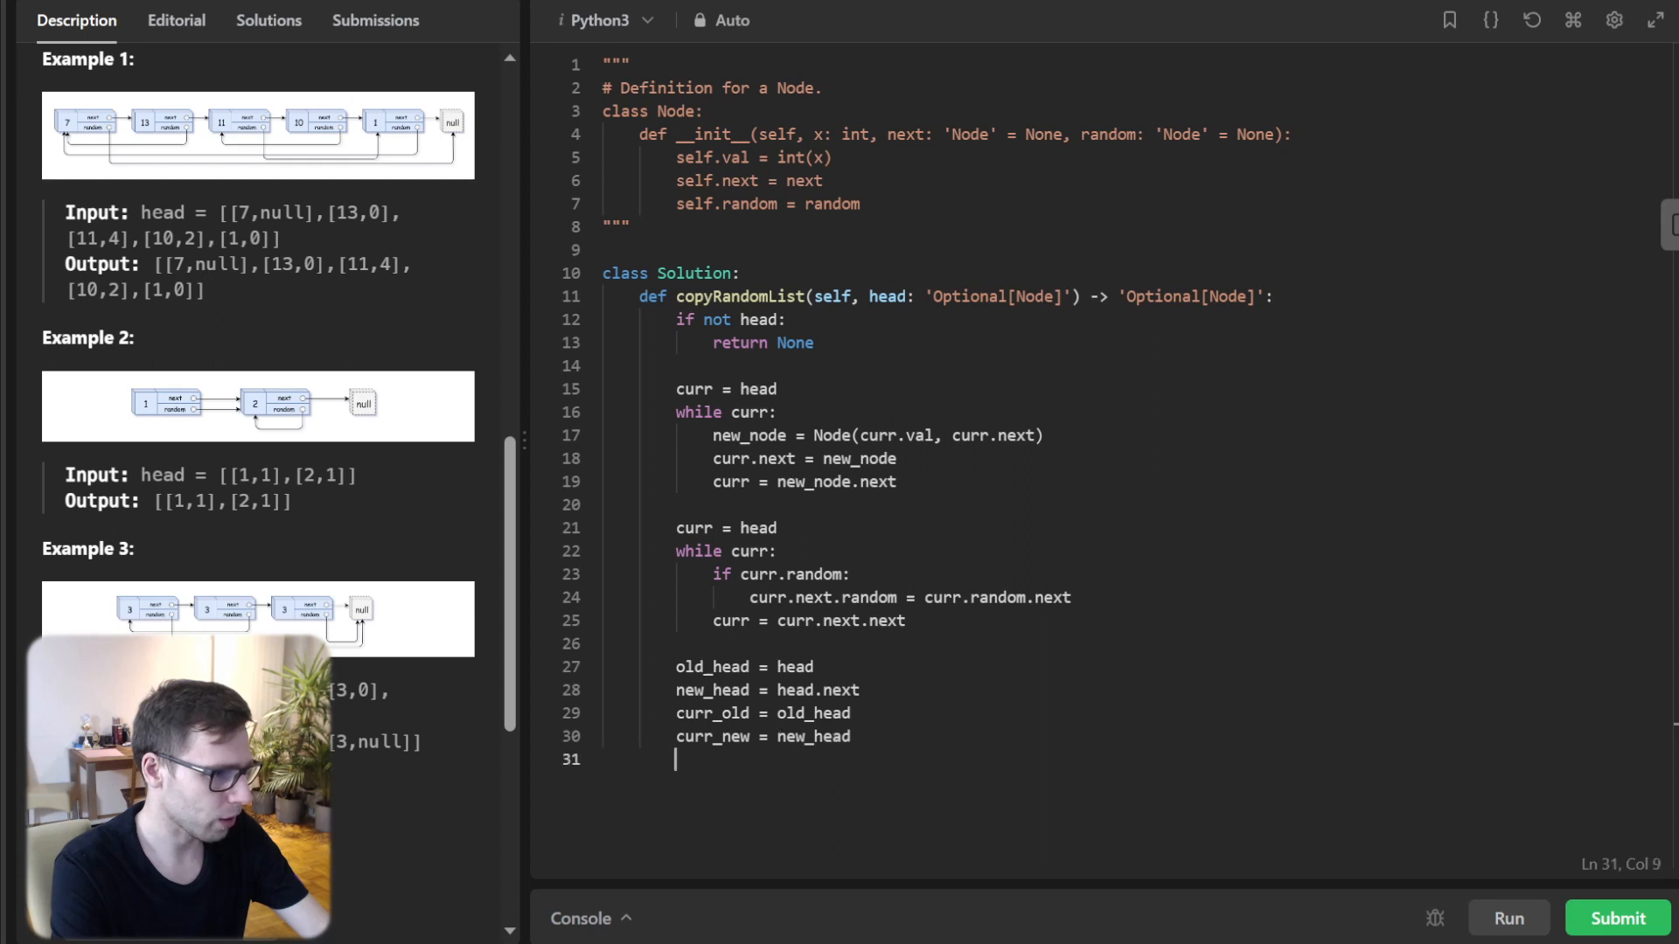
pyautogui.press('Enter')
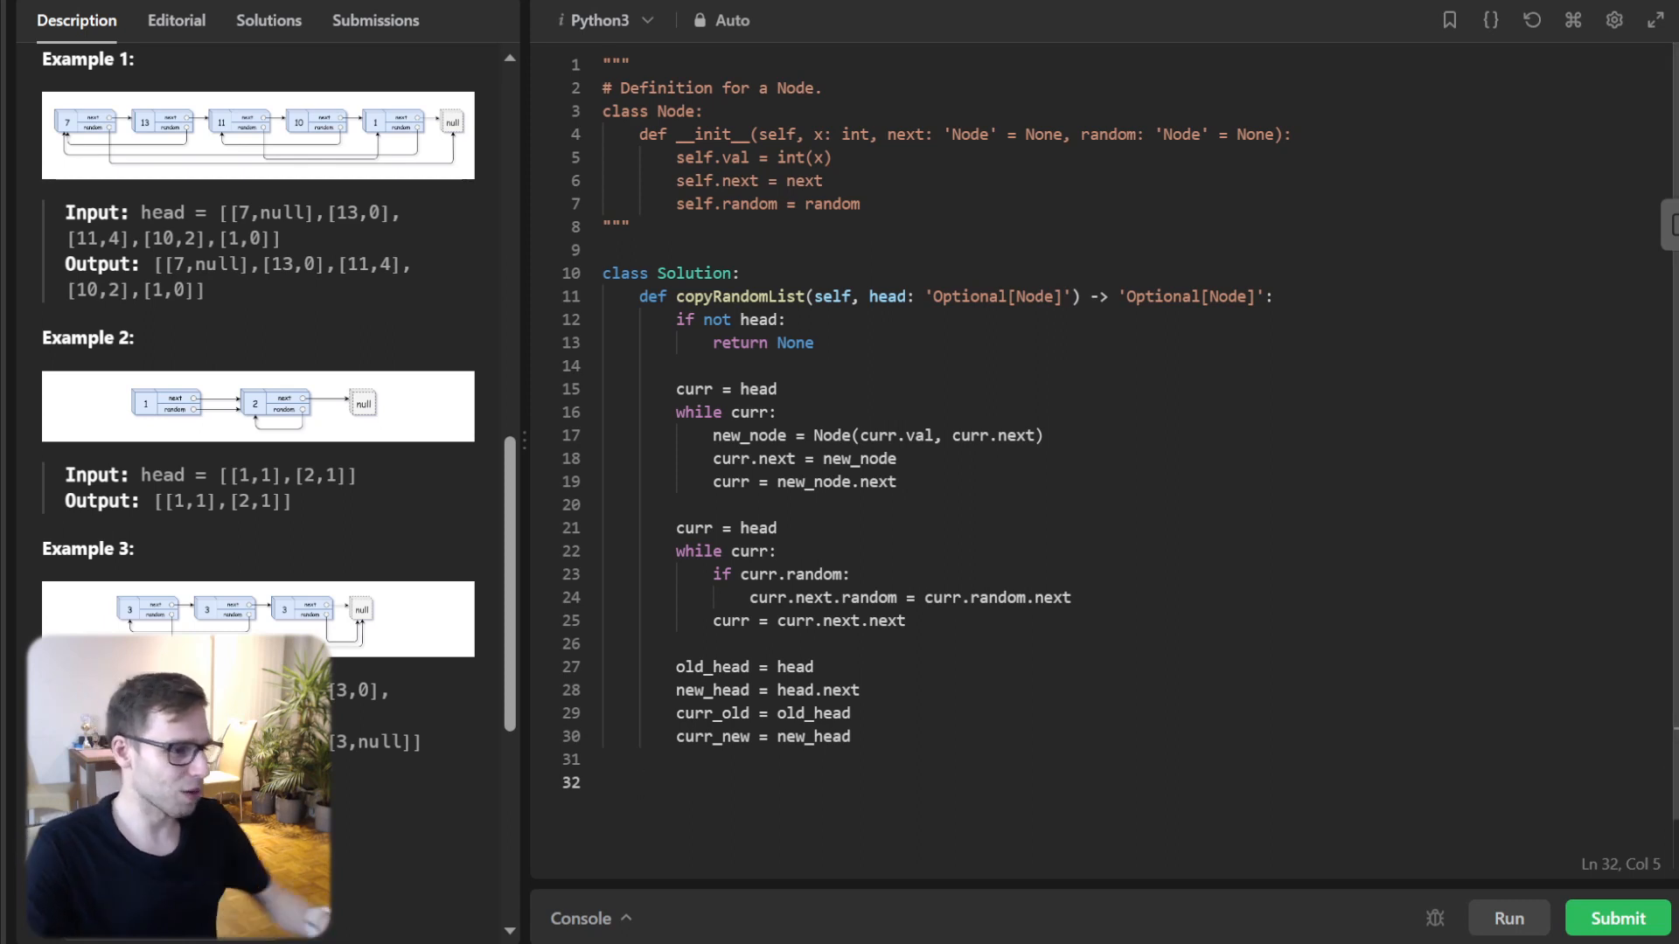
# - Write a 'while curr_old' loop relinking next pointers, ending with 'return new_head'
pyautogui.write('while')
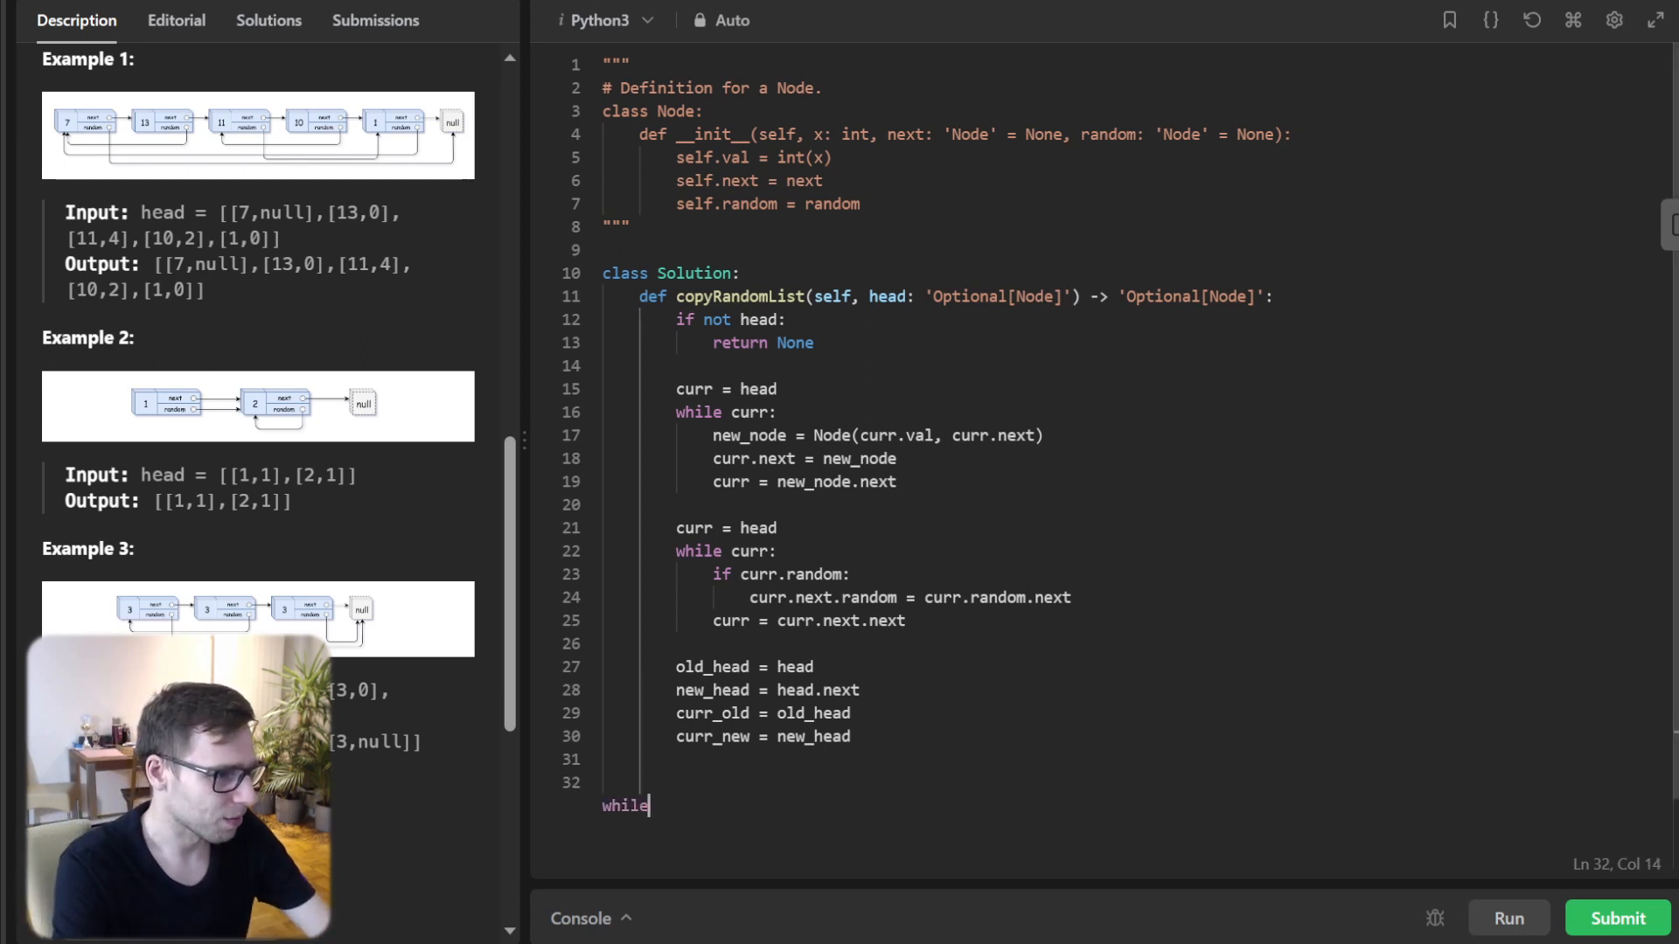
pyautogui.write('curr_old:')
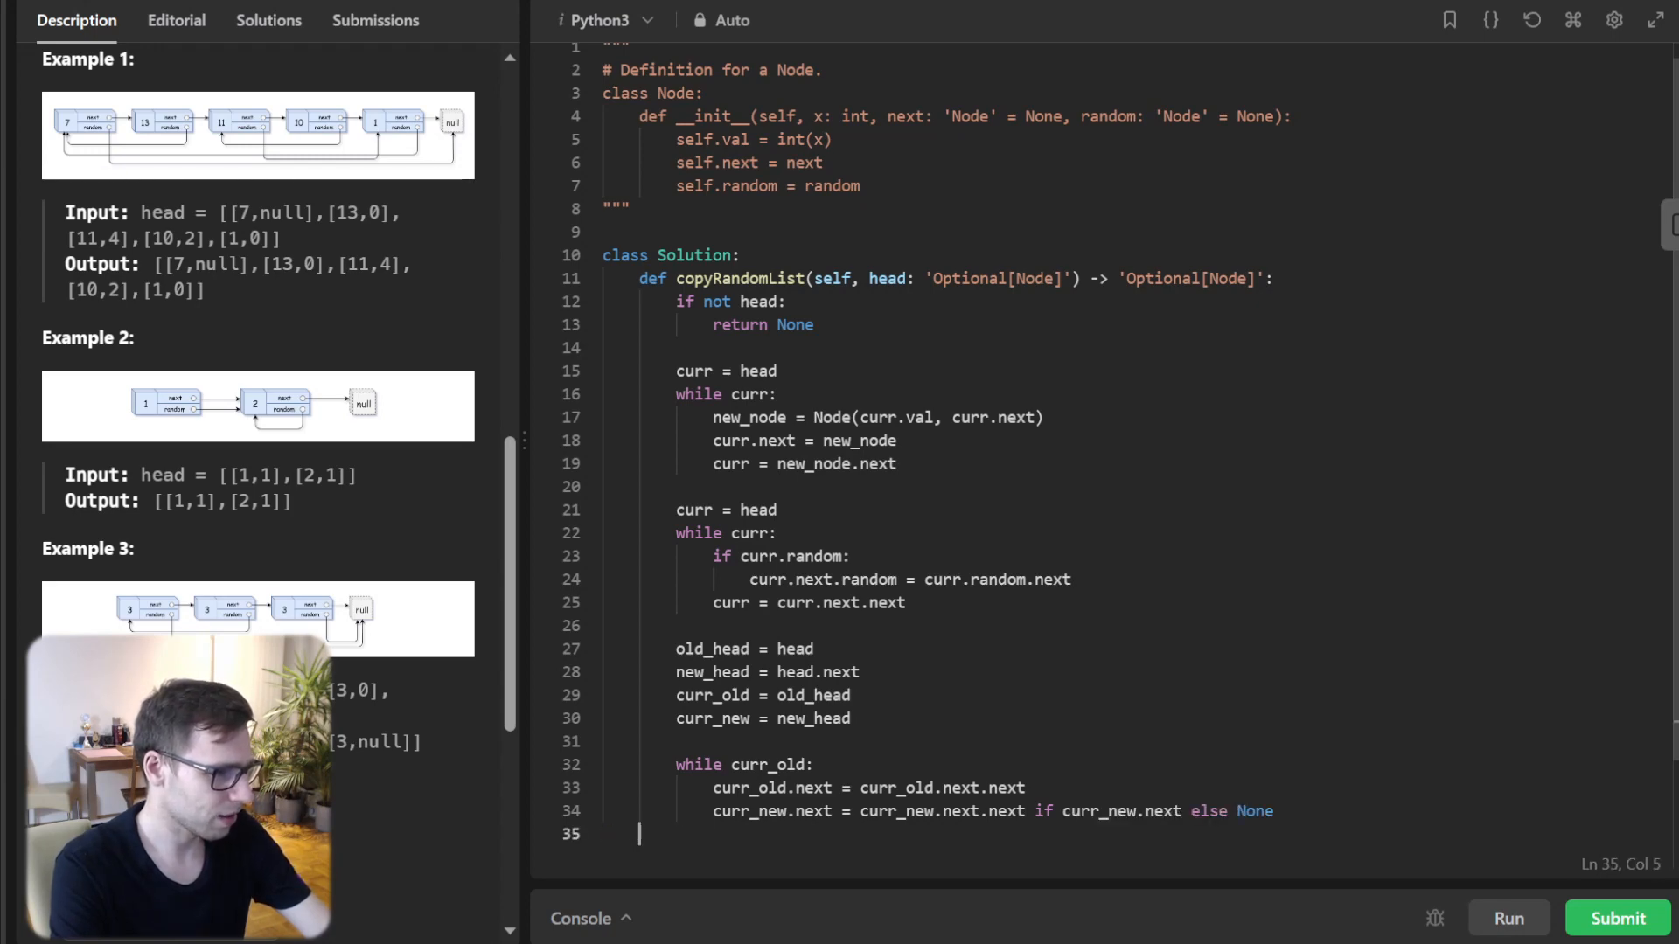
pyautogui.write('curr_old')
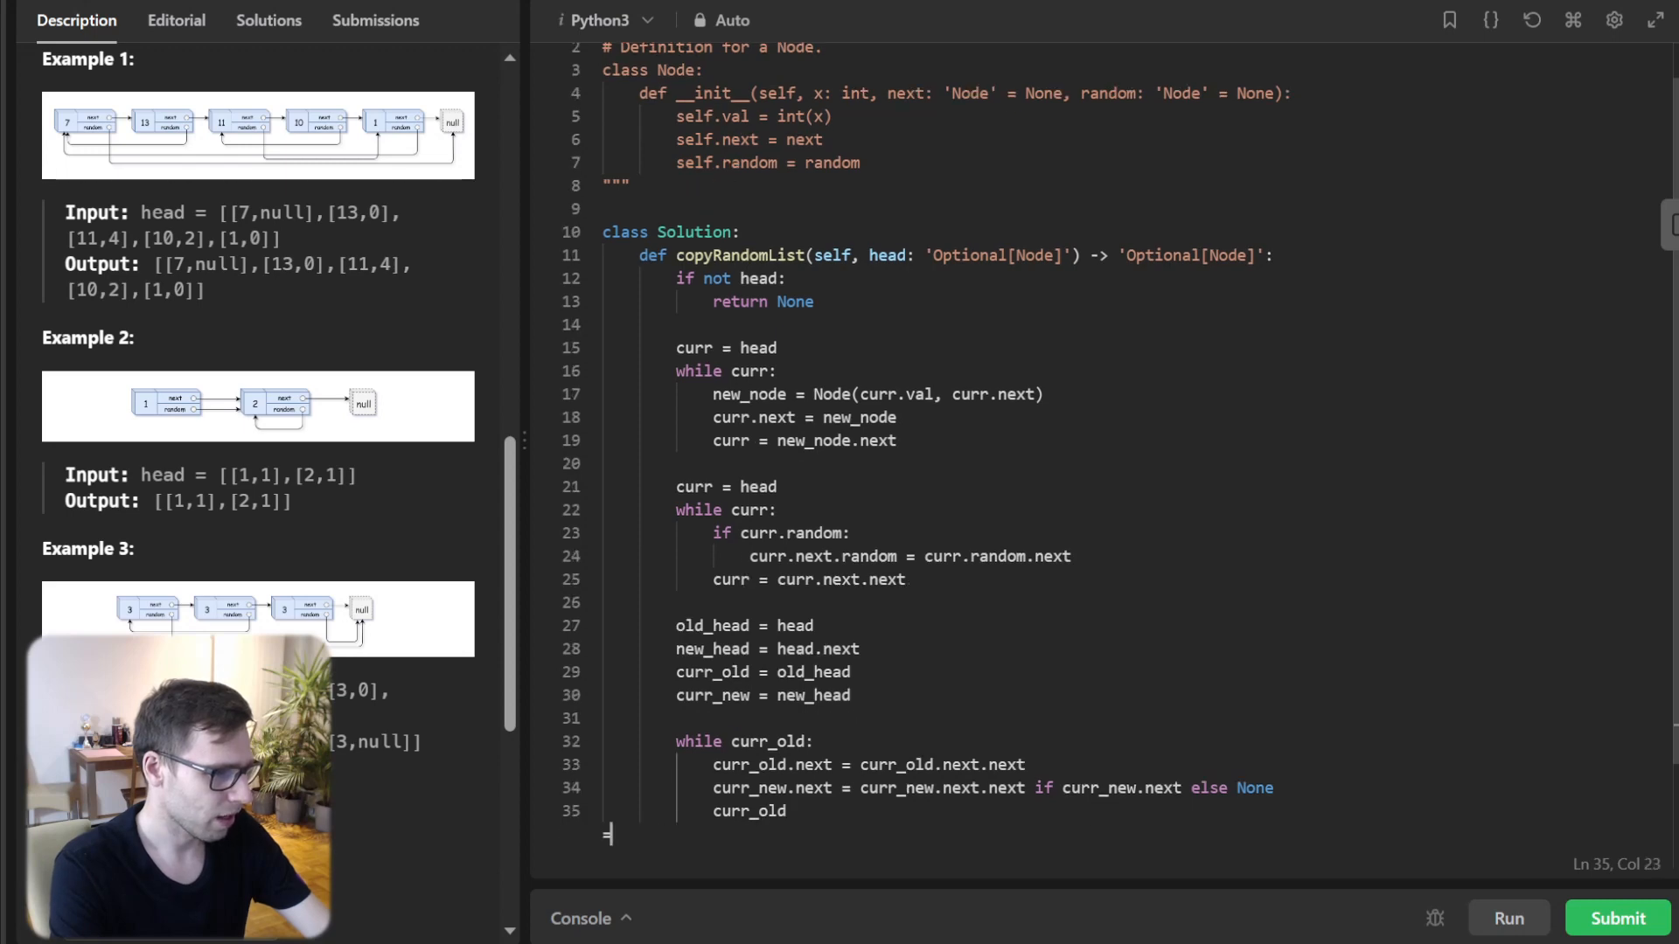
pyautogui.write('curr_old.next')
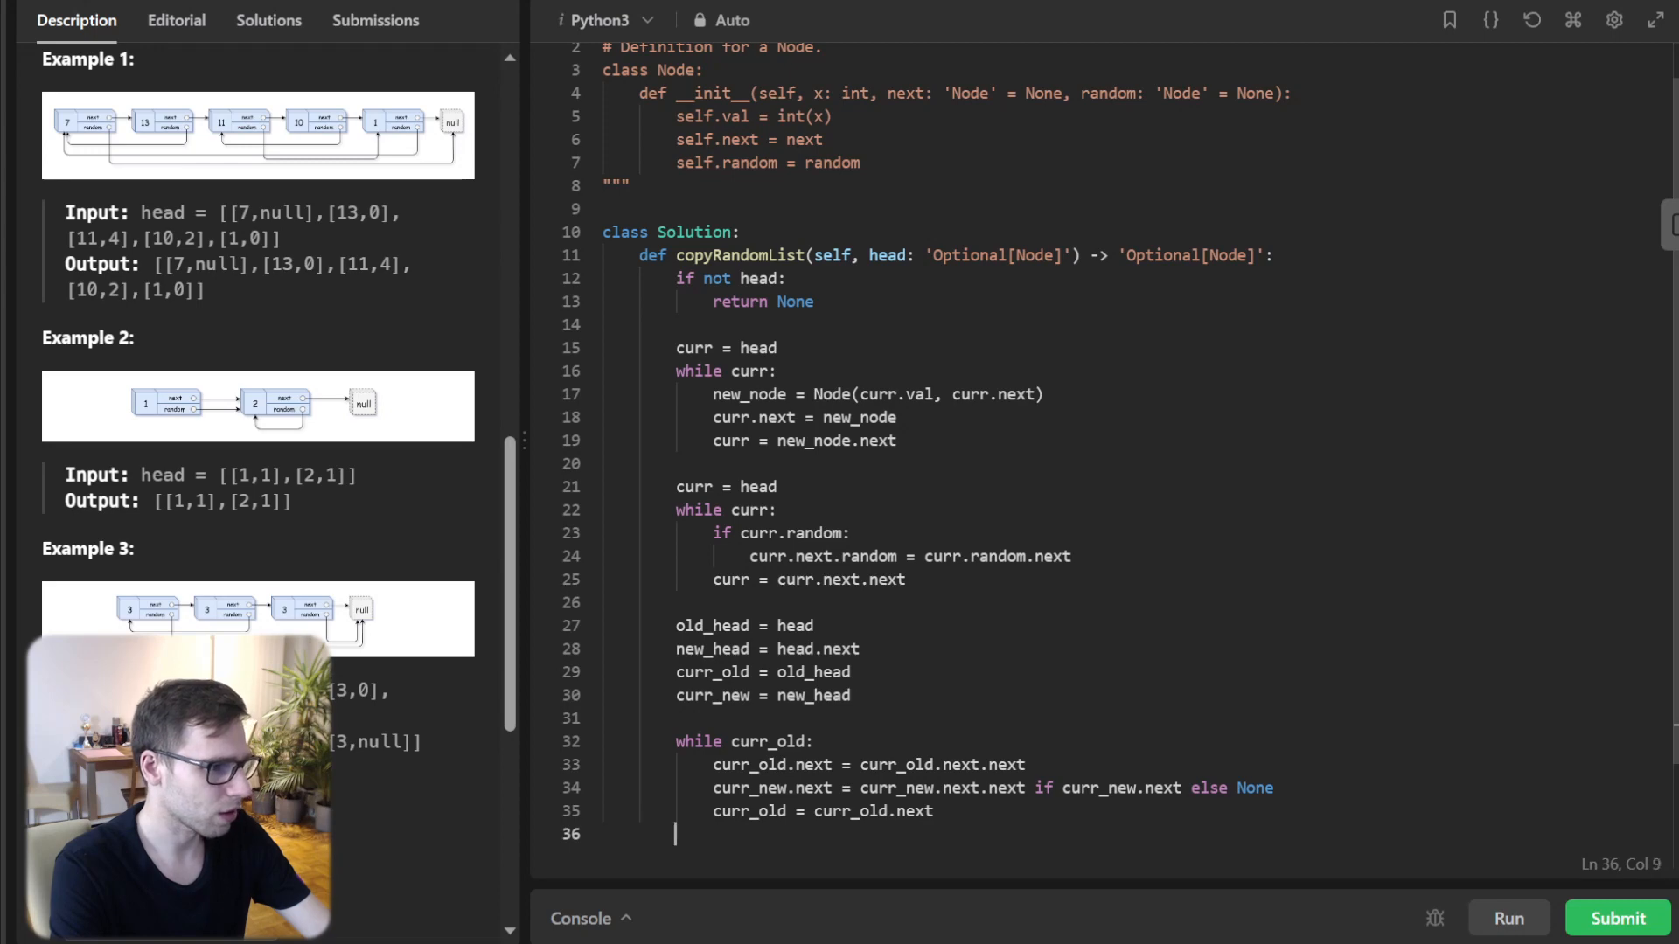
pyautogui.write('curr_new = curr_new.')
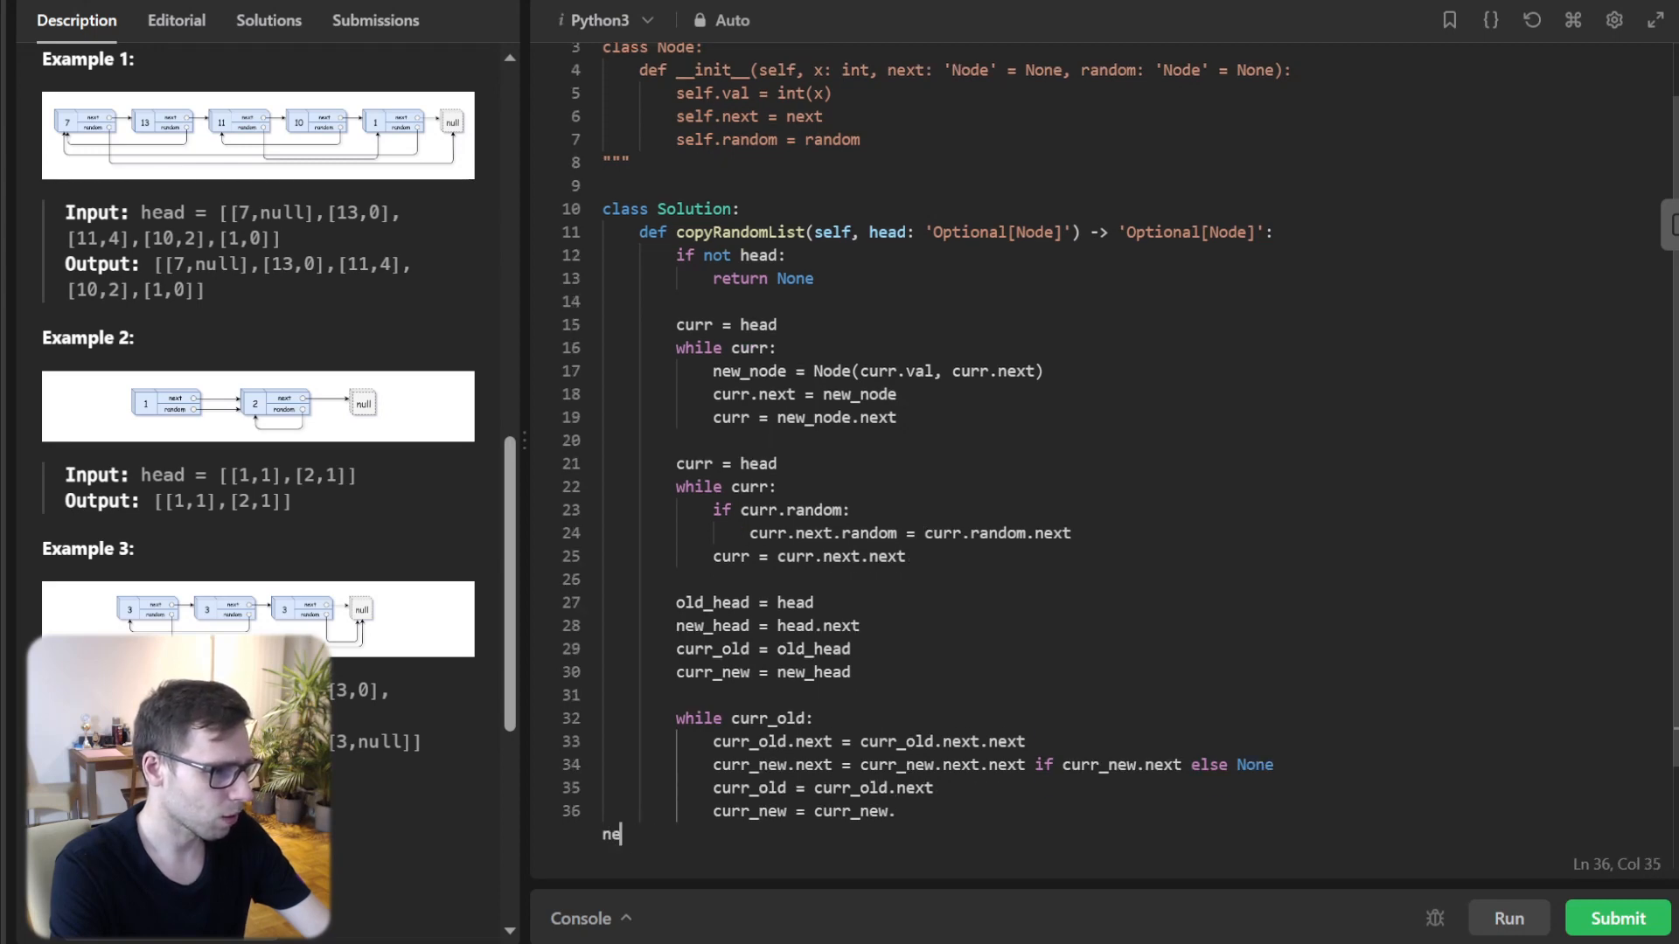
pyautogui.write('next')
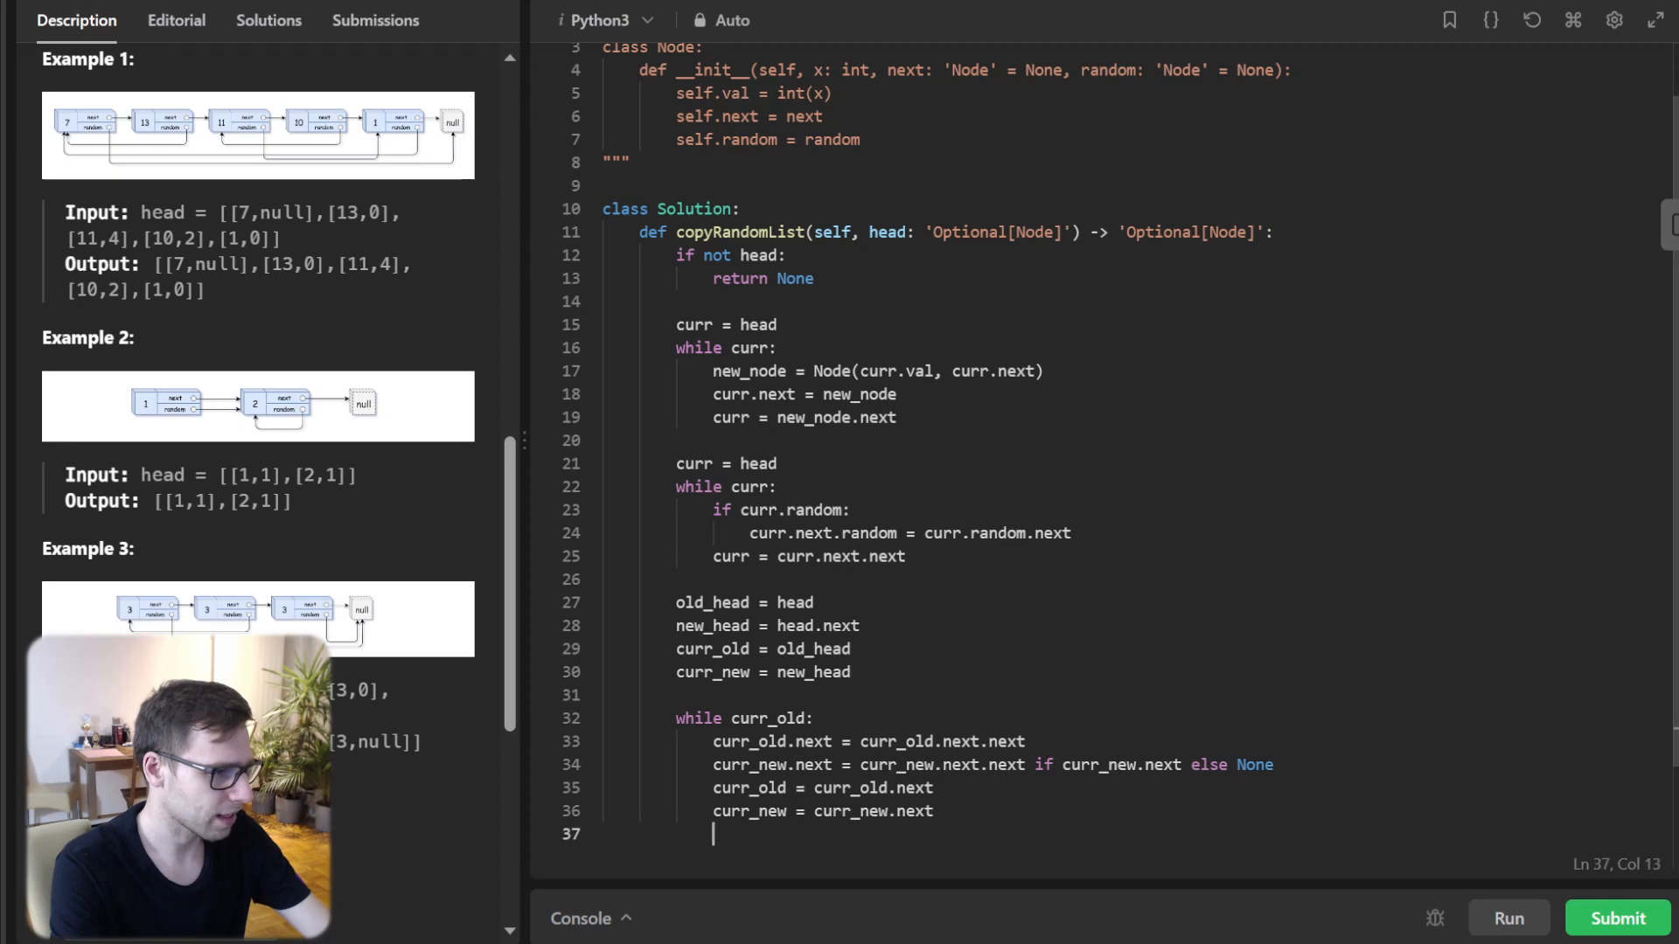
pyautogui.write('return')
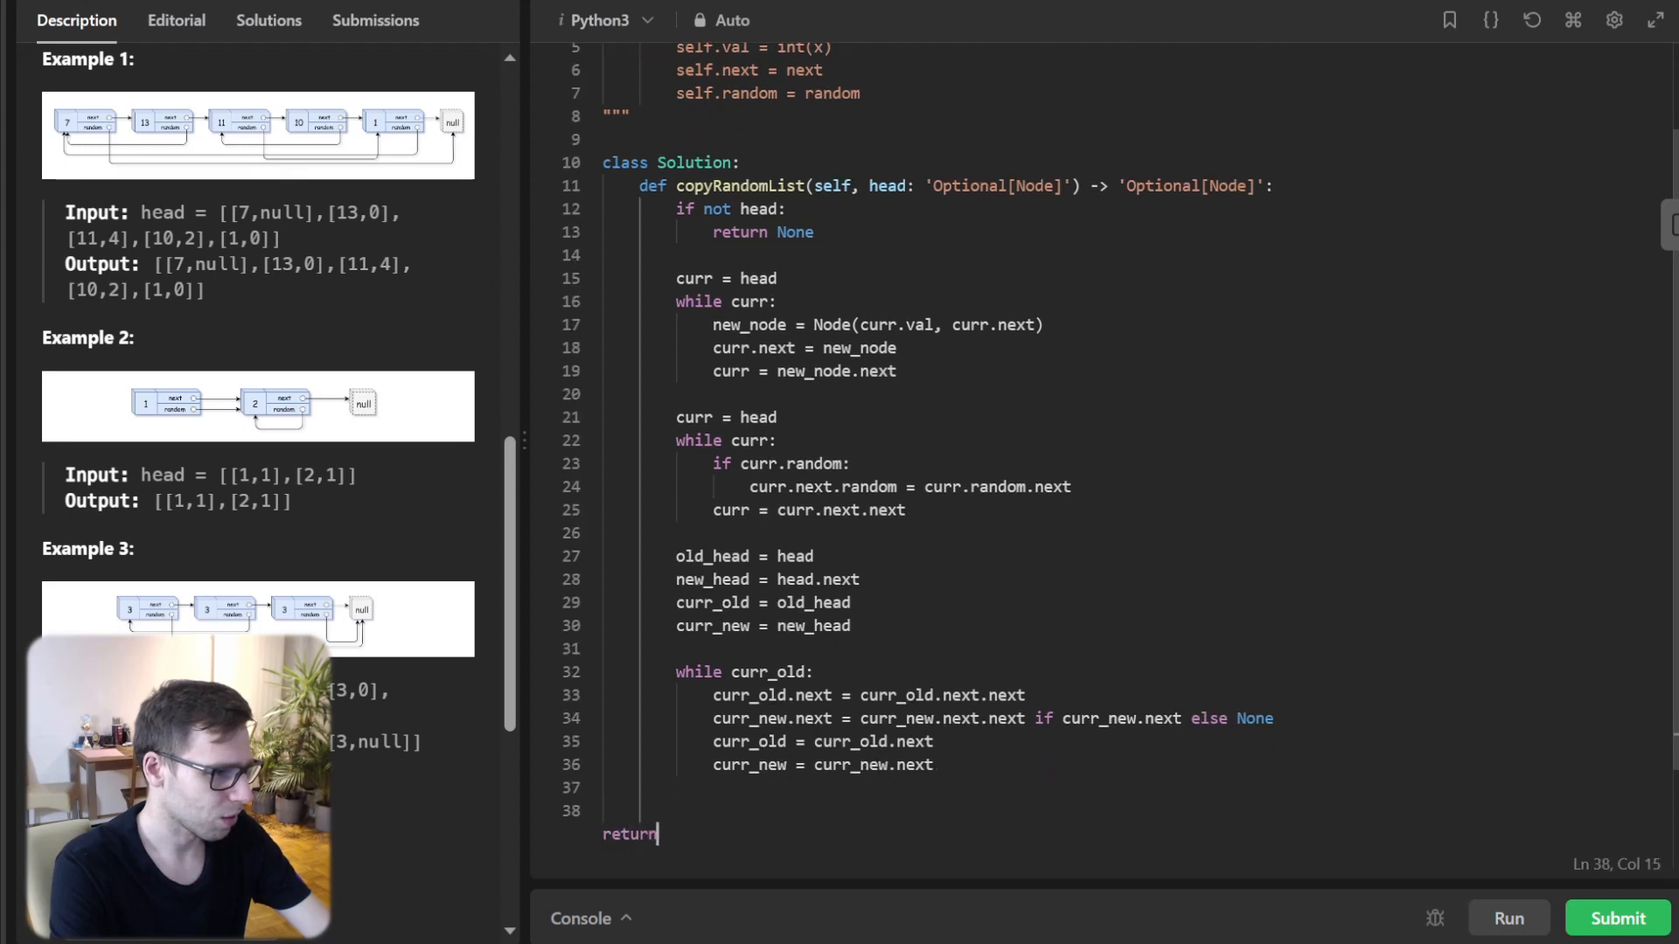
pyautogui.write('new_head')
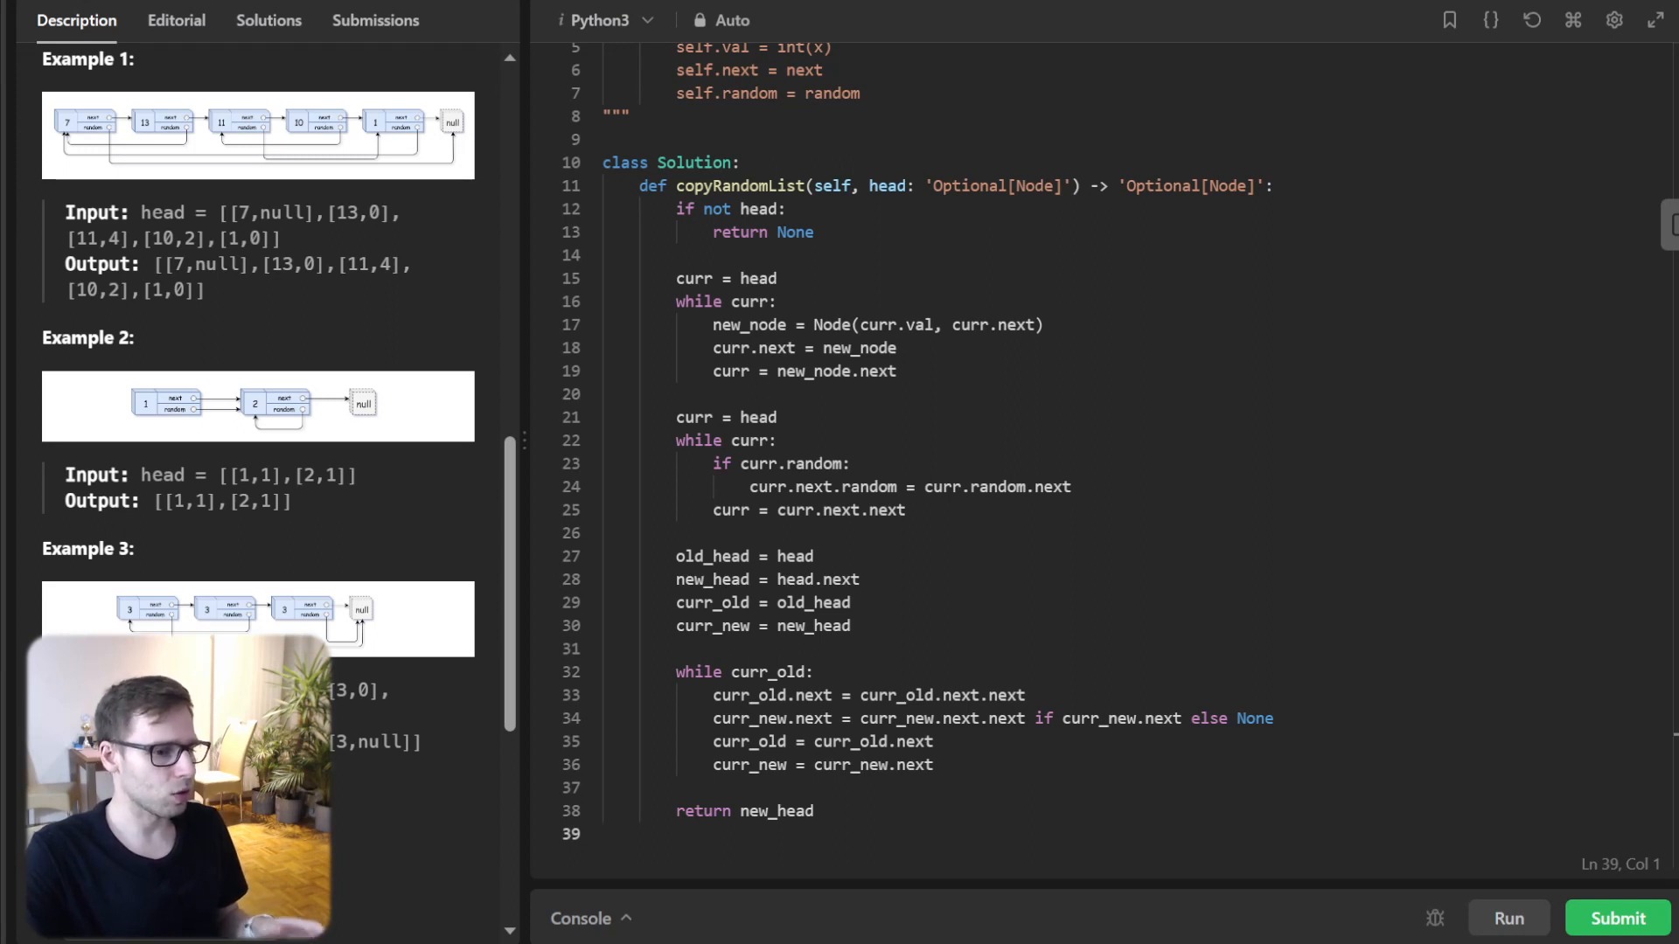
# - Run the solution on the sample tests, then submit it for judging
pyautogui.click(1507, 917)
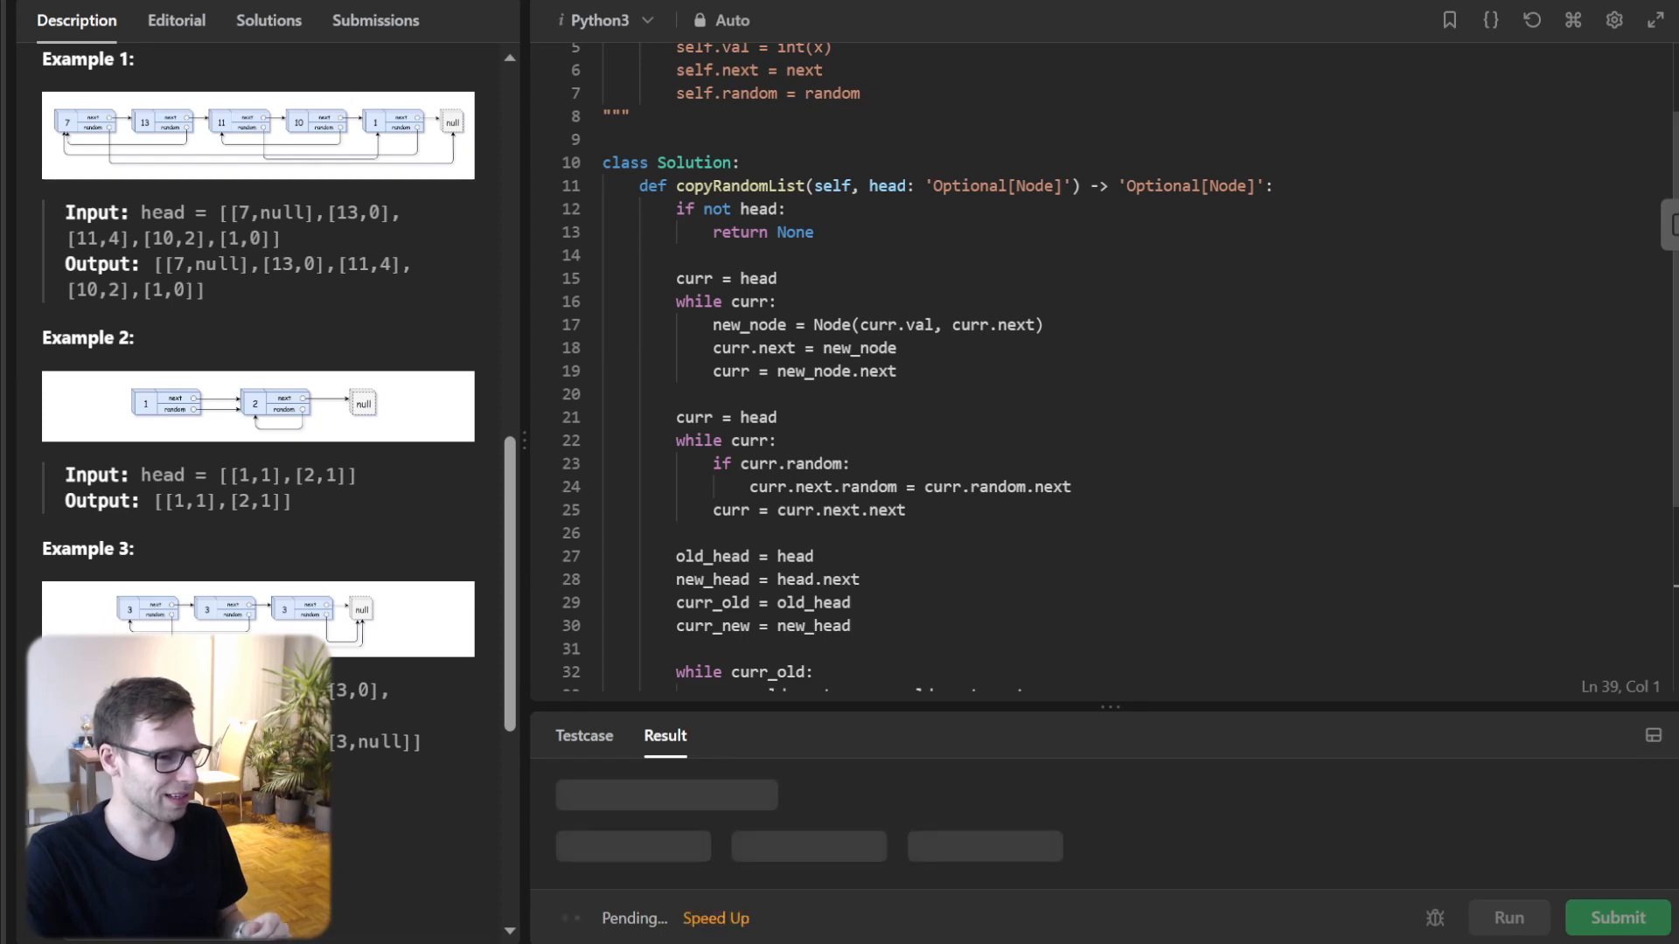
pyautogui.click(1506, 917)
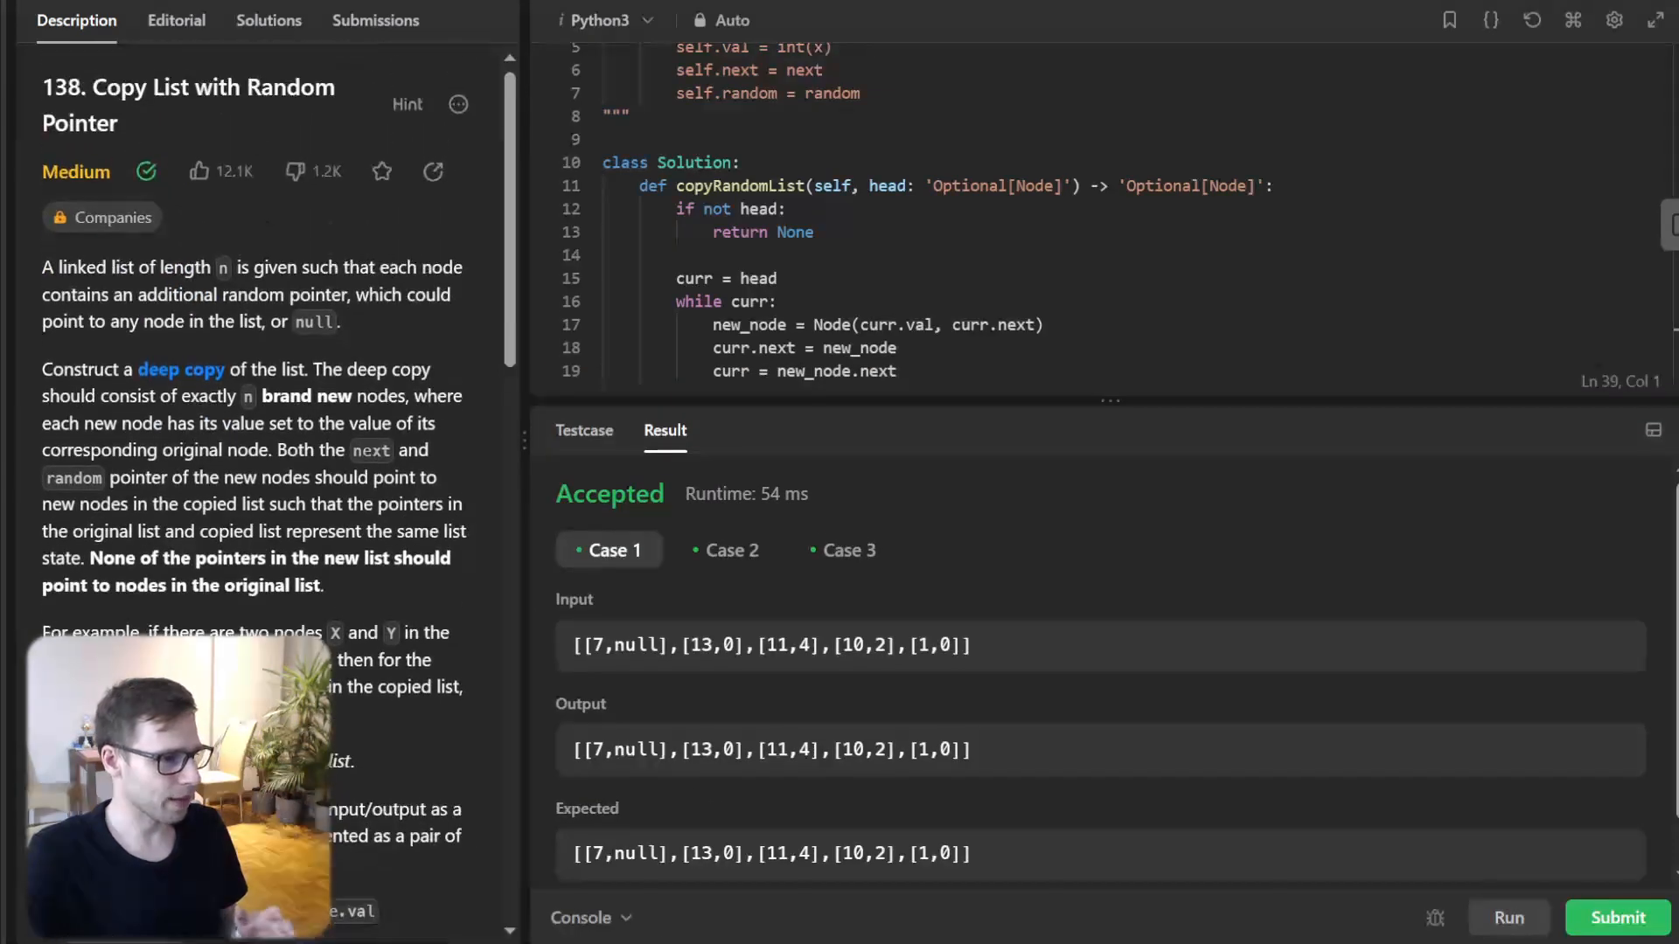
pyautogui.click(1618, 917)
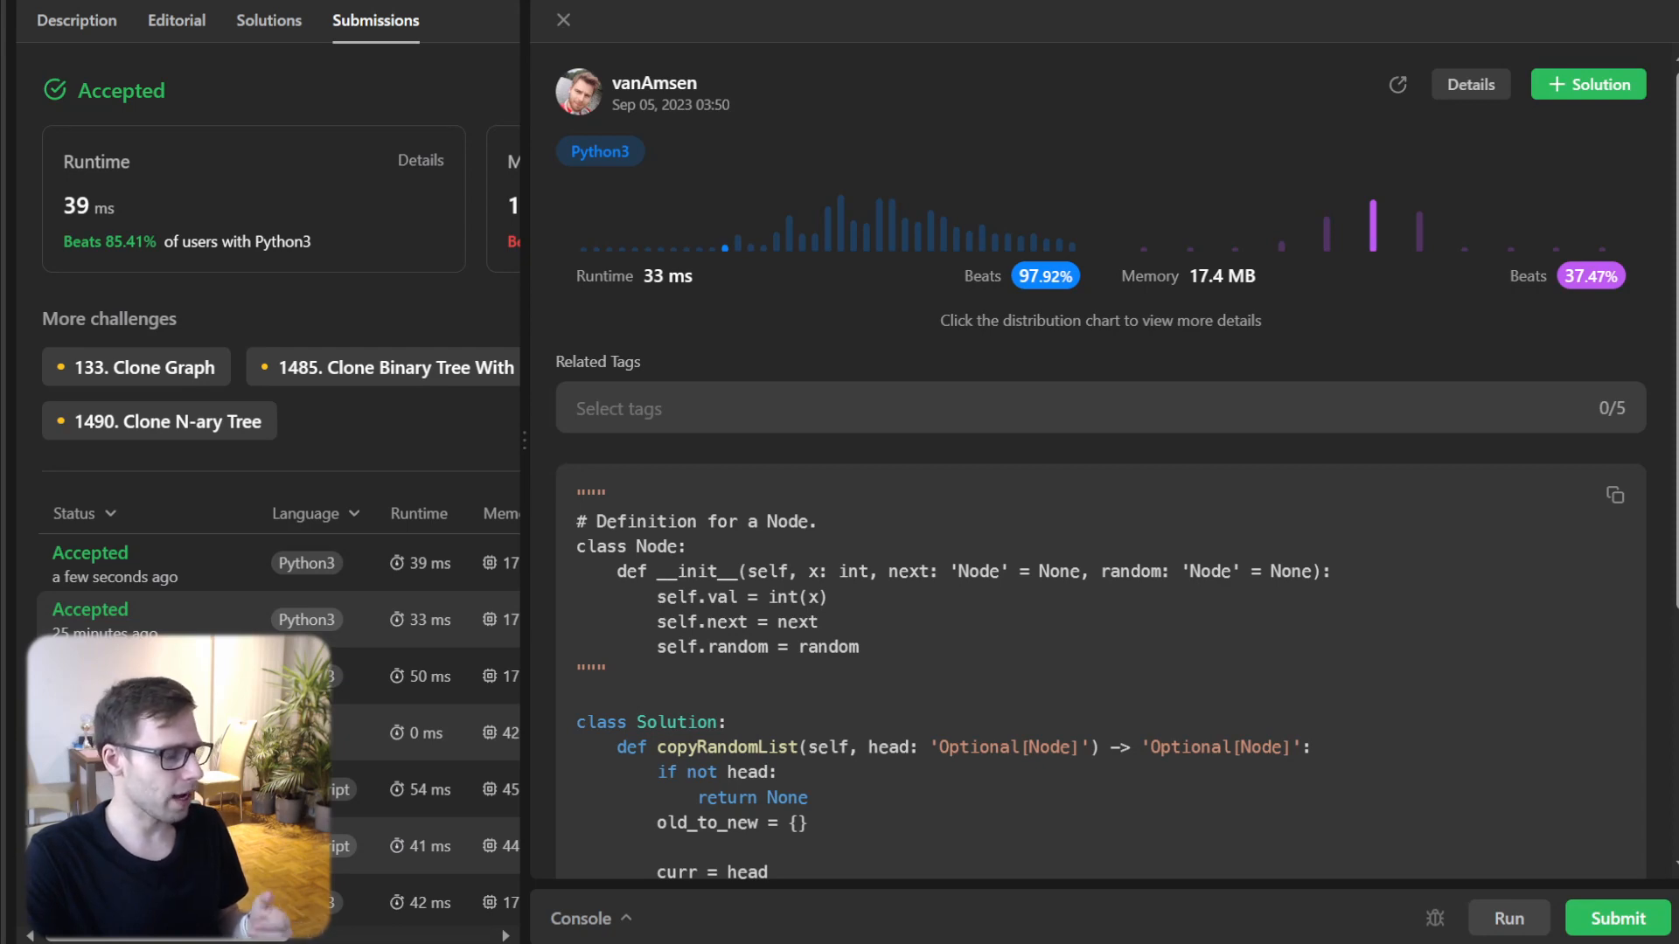
# - Open the newest Accepted submission's details: 39 ms, beating 85.41% of Python3 users
pyautogui.scroll(-3)
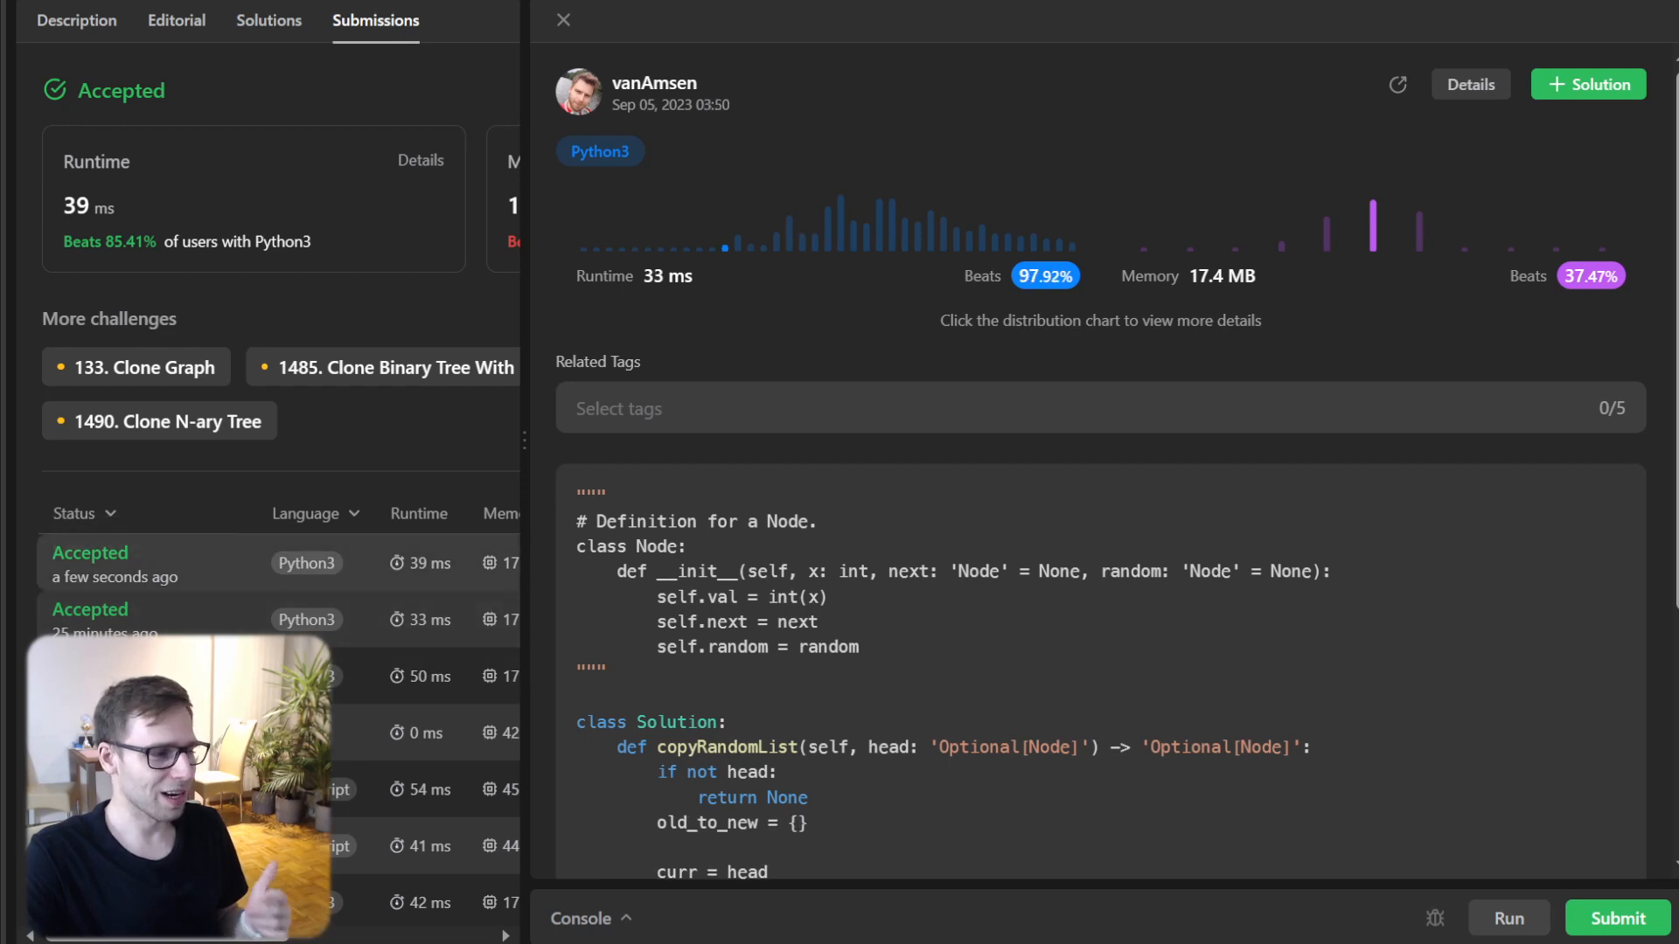
pyautogui.click(802, 225)
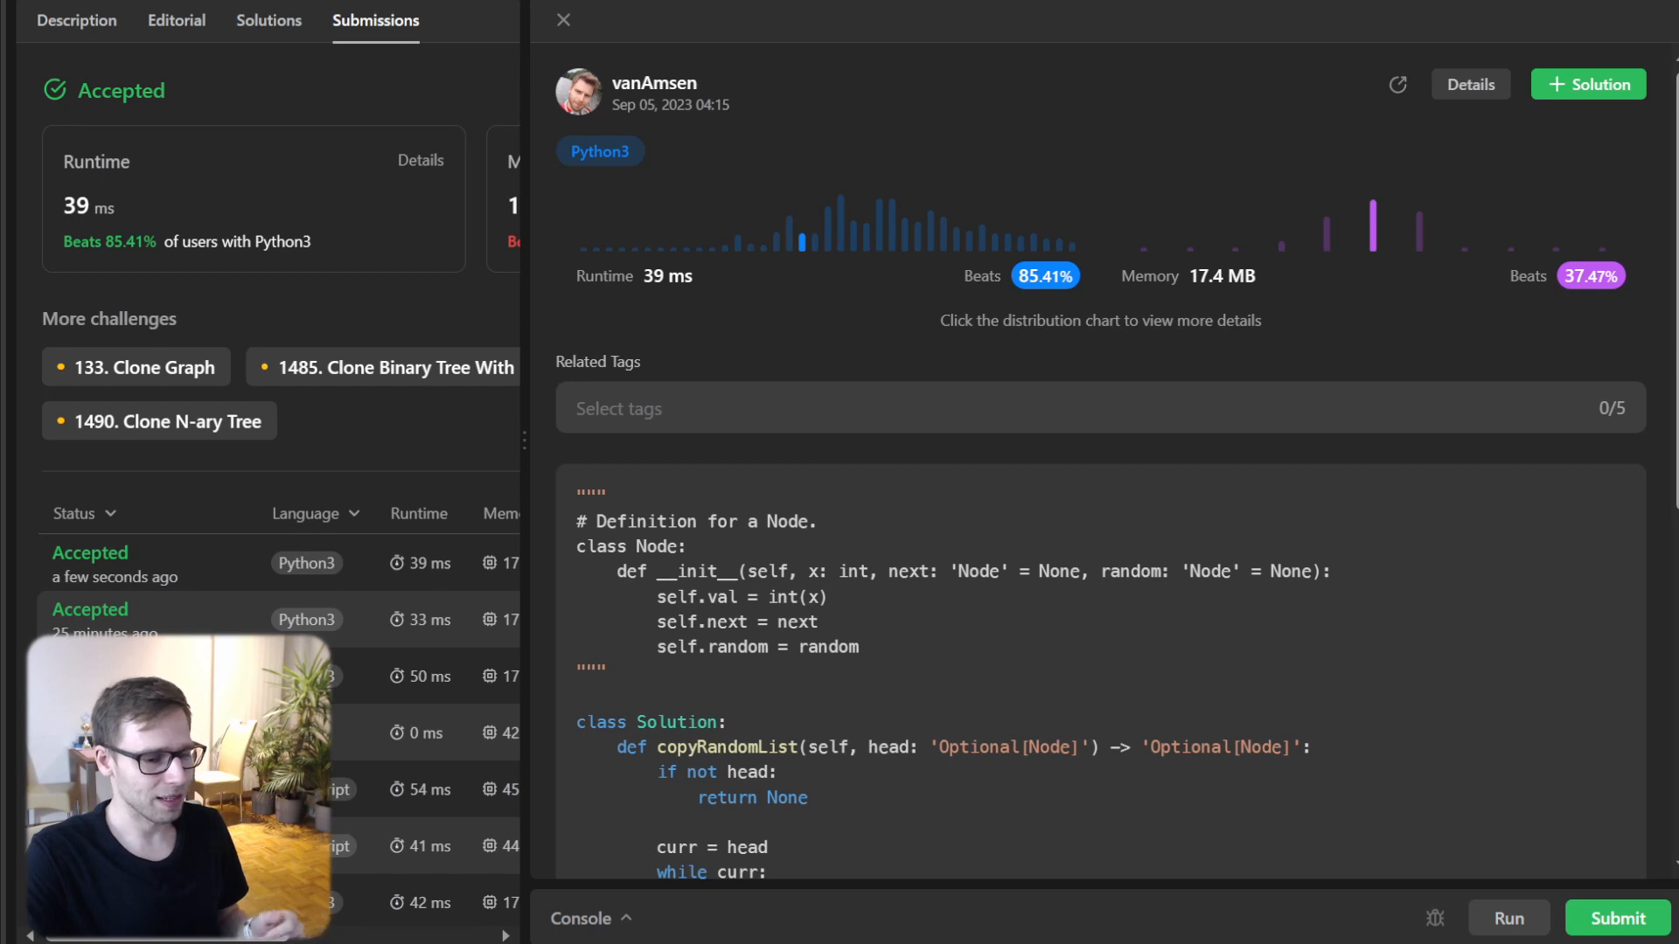